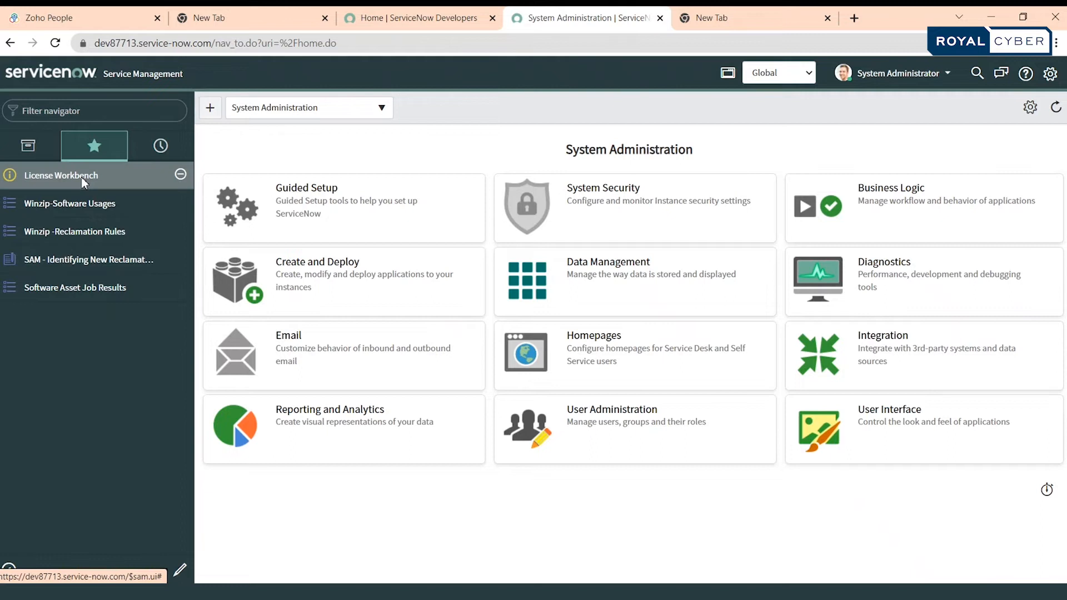
- Open License Workbench from Favorites and view the Corel publisher's compliance page
{"action": "left_click", "coordinate": [60, 176]}
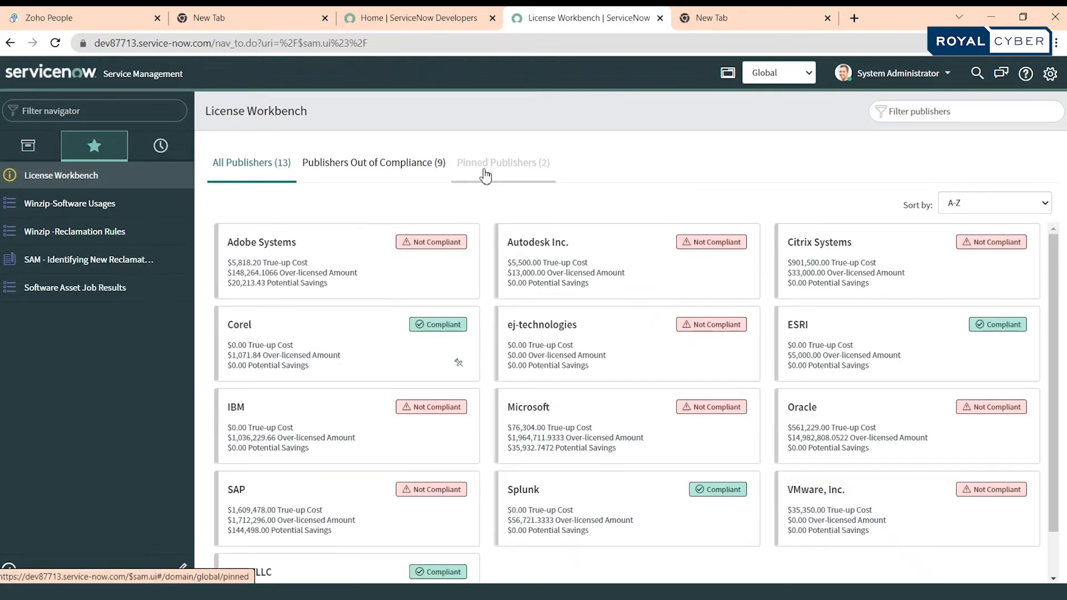
{"action": "left_click", "coordinate": [502, 162]}
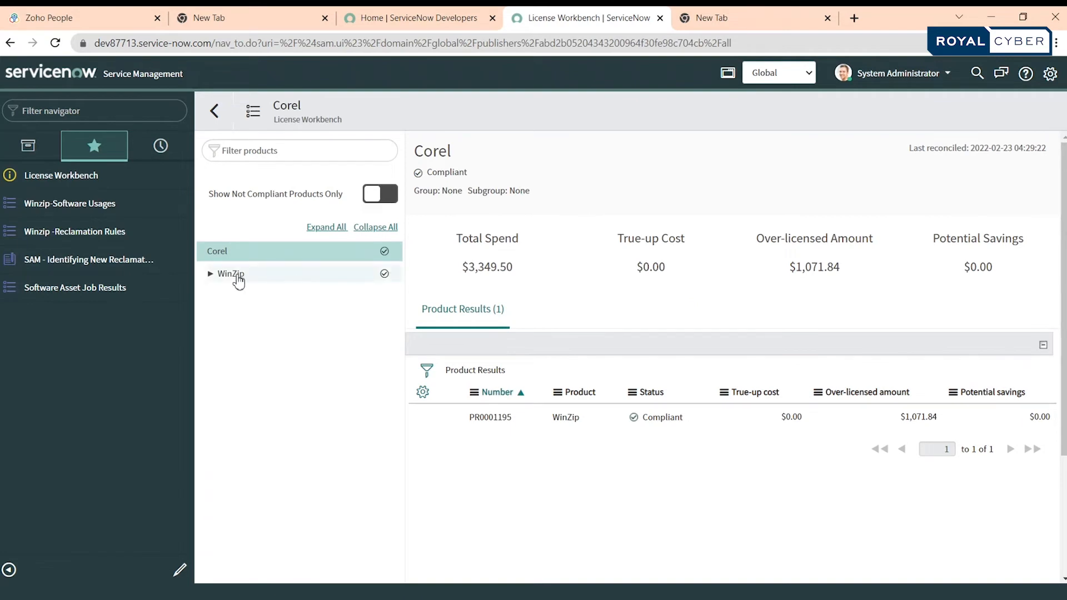
- Select WinZip under Corel to view its Corel WinZip 15 compliance with 45 licensed installs
{"action": "left_click", "coordinate": [230, 273]}
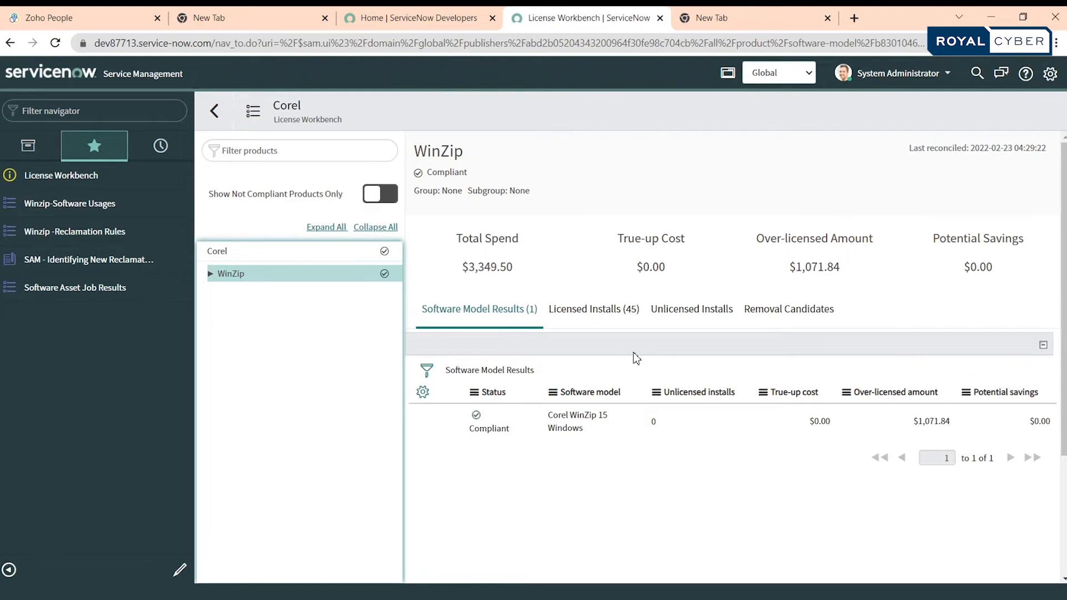
{"action": "mouse_move", "coordinate": [75, 287]}
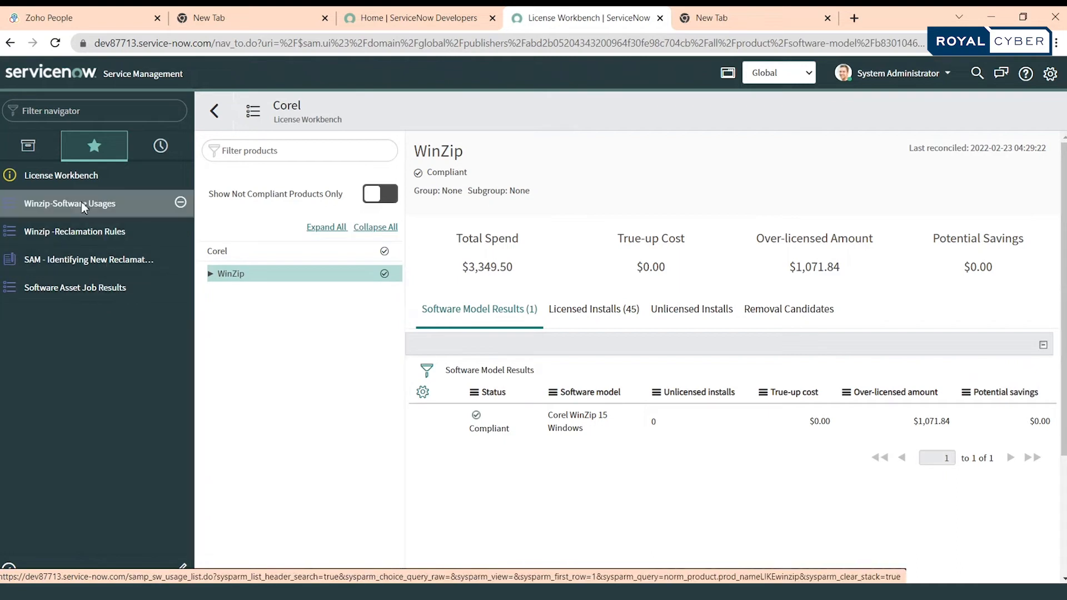
- Open Winzip-Software Usages, check the user record, and preview the MacBook Pro 17" usage
{"action": "left_click", "coordinate": [70, 203]}
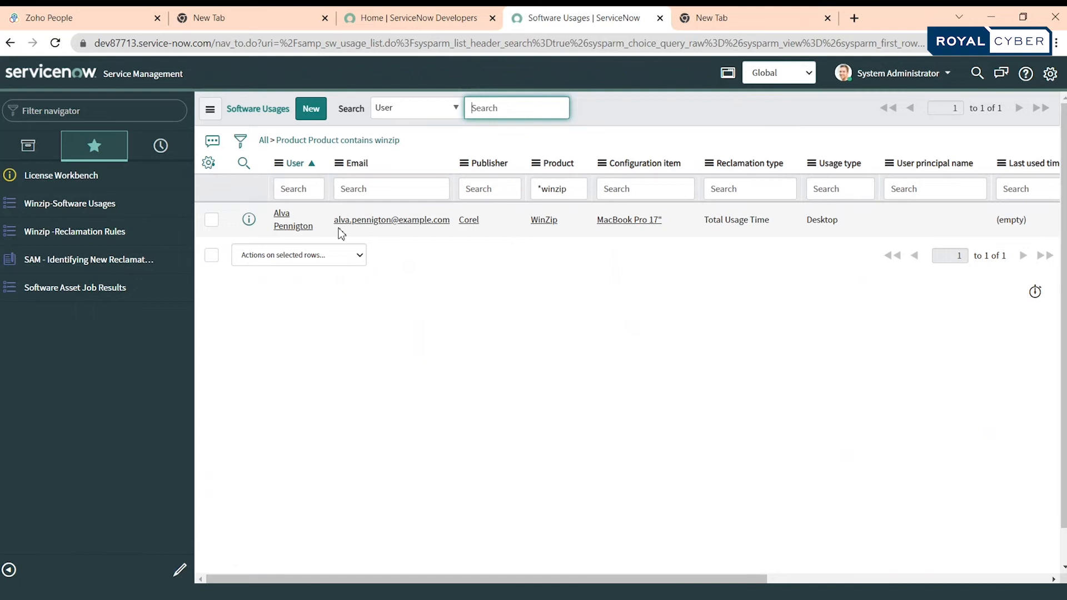
{"action": "mouse_move", "coordinate": [293, 225]}
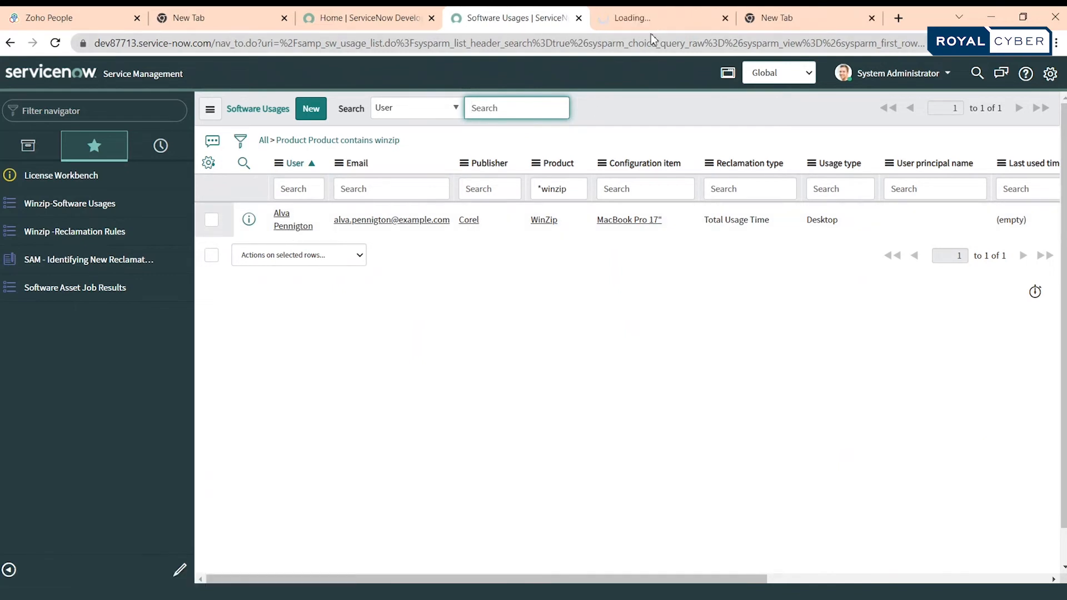
{"action": "left_click", "coordinate": [293, 219]}
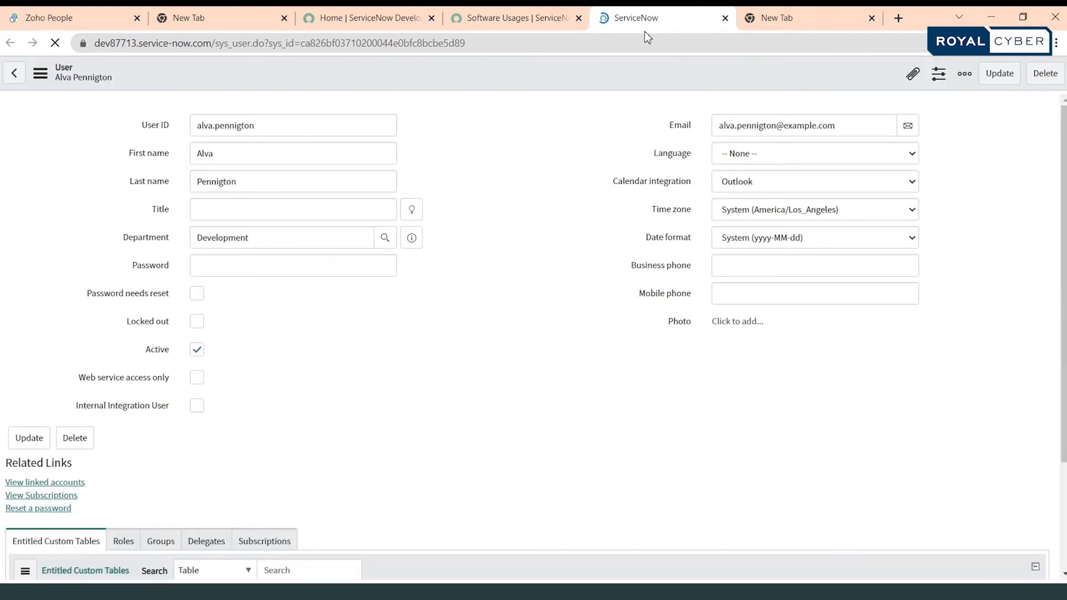
{"action": "left_click", "coordinate": [516, 18]}
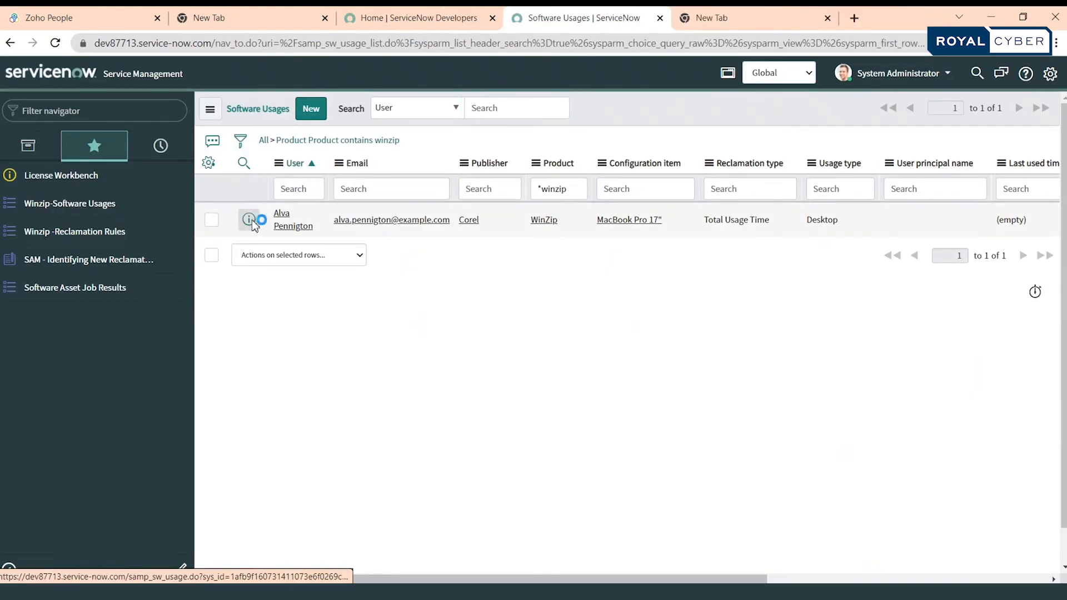
{"action": "left_click", "coordinate": [249, 219]}
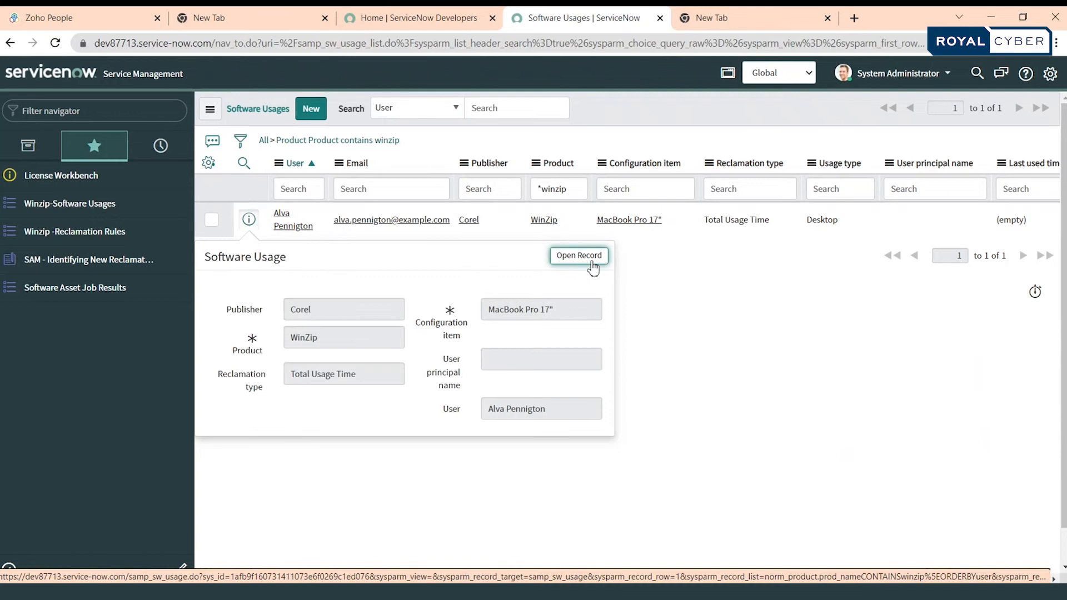
{"action": "left_click", "coordinate": [578, 255]}
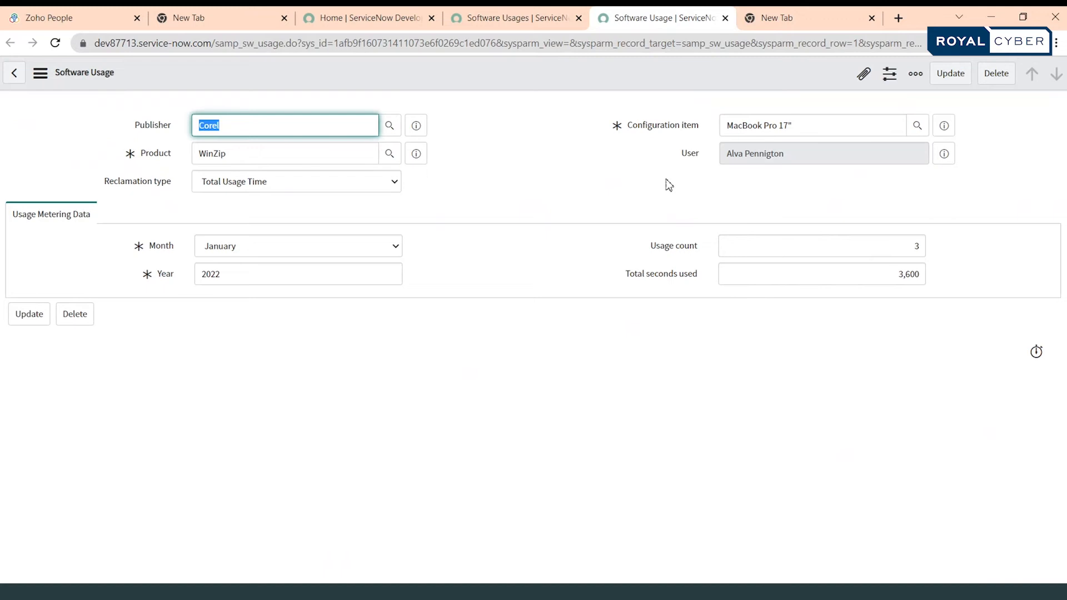
{"action": "mouse_move", "coordinate": [197, 203]}
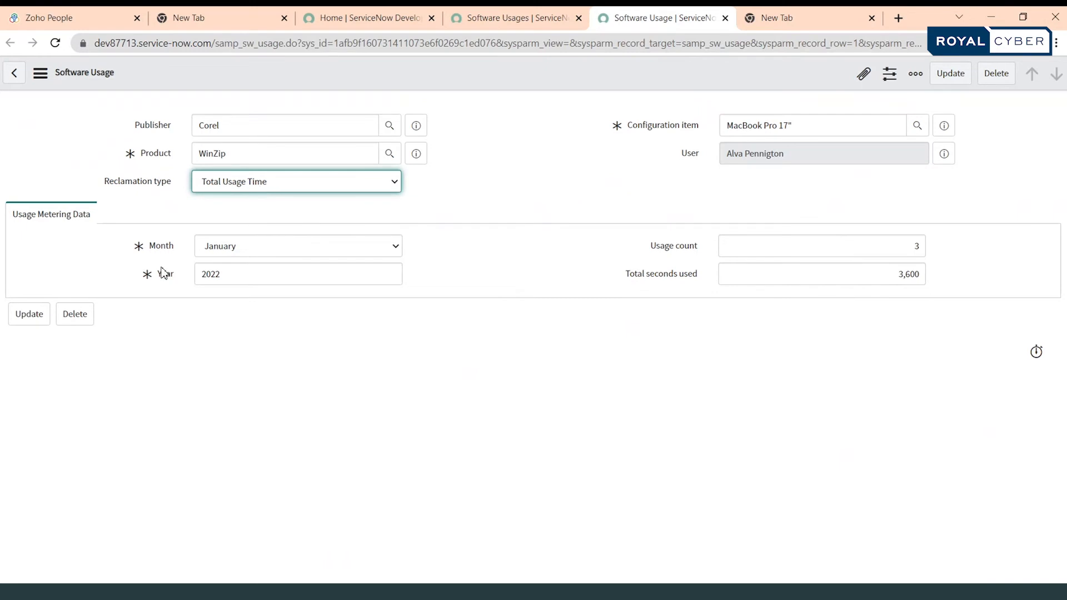
{"action": "mouse_move", "coordinate": [223, 313]}
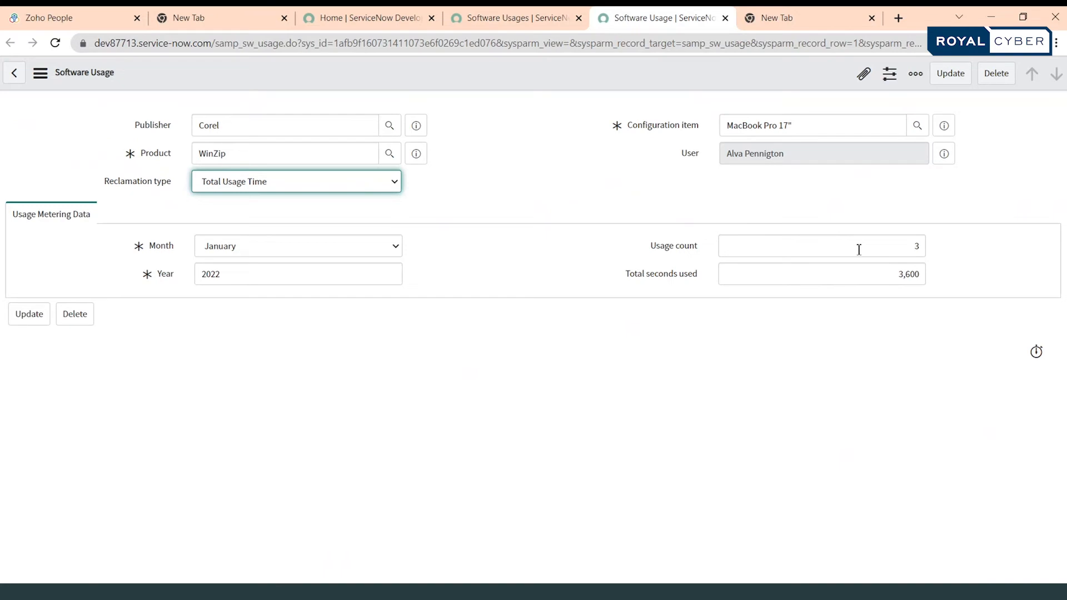
{"action": "mouse_move", "coordinate": [772, 297]}
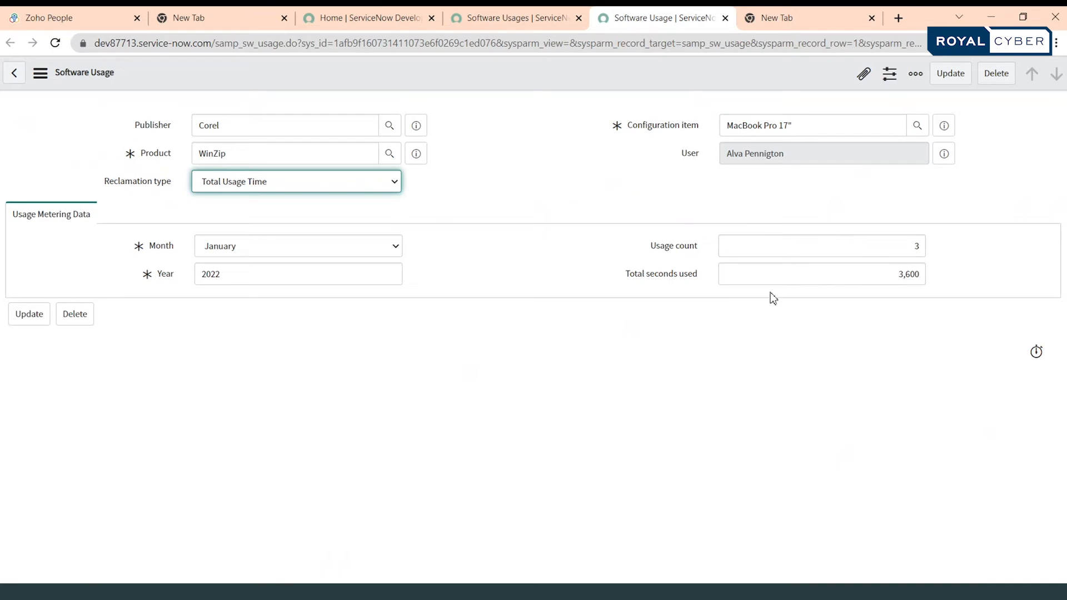
{"action": "mouse_move", "coordinate": [596, 99]}
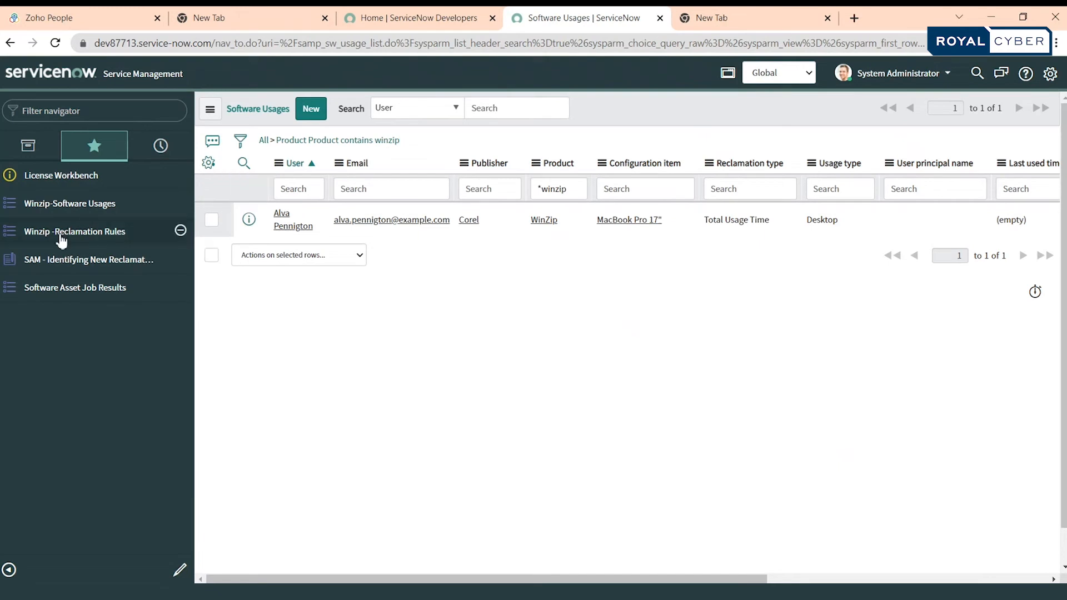
- Open the Winzip Reclamation Rule: total usage under 5 hours last month
{"action": "left_click", "coordinate": [75, 231]}
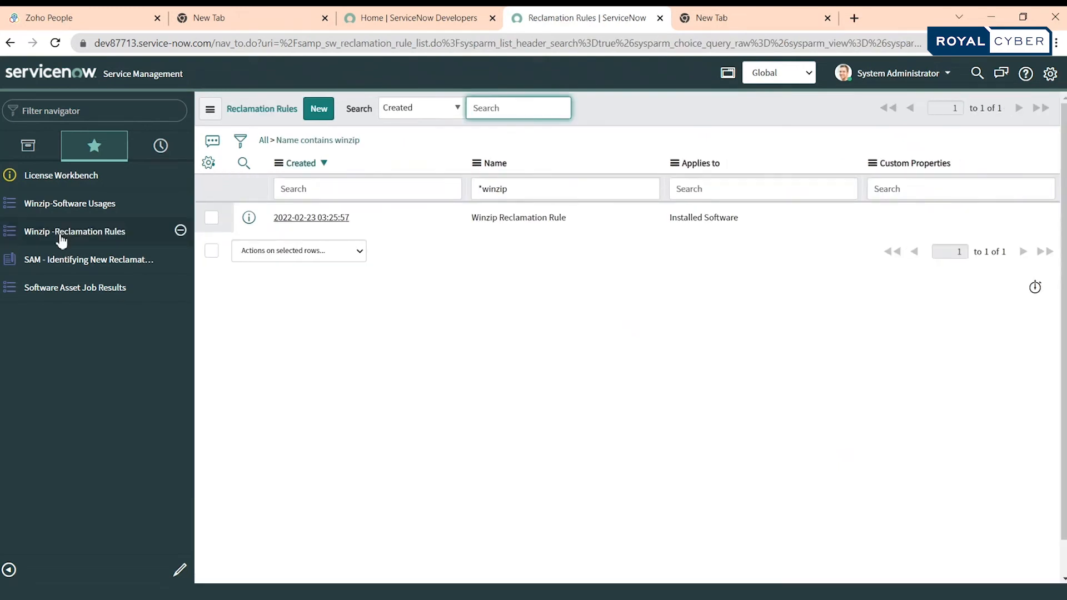
{"action": "mouse_move", "coordinate": [311, 217]}
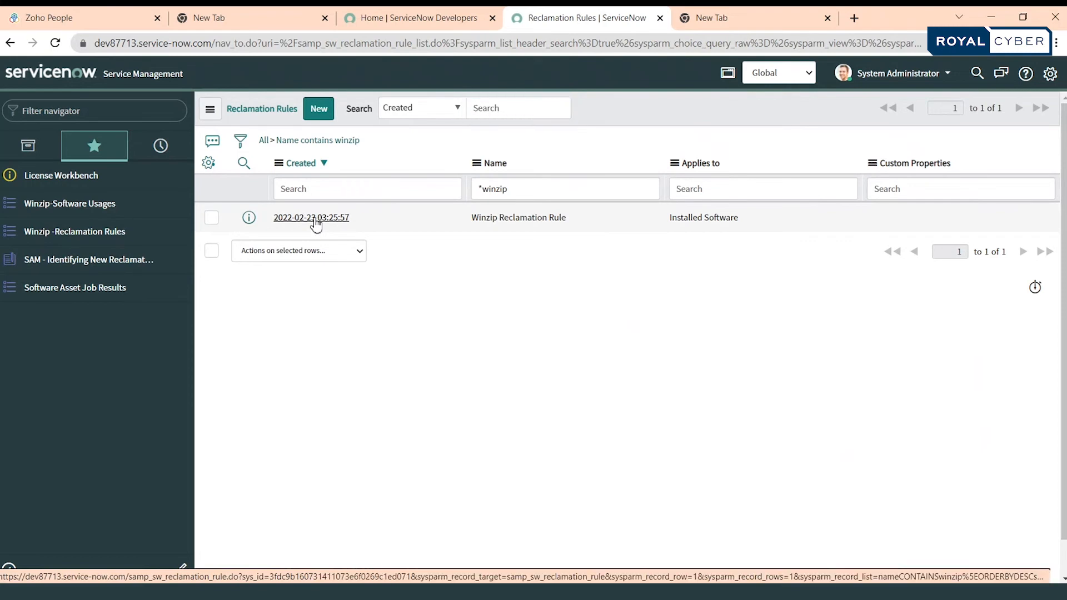
{"action": "left_click", "coordinate": [311, 217]}
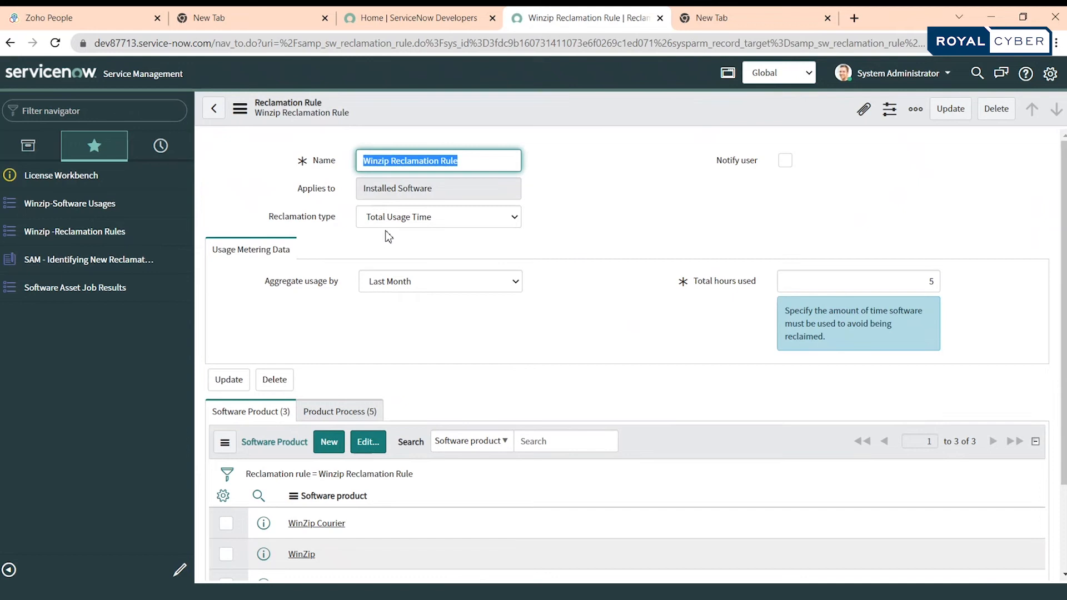
{"action": "mouse_move", "coordinate": [391, 236]}
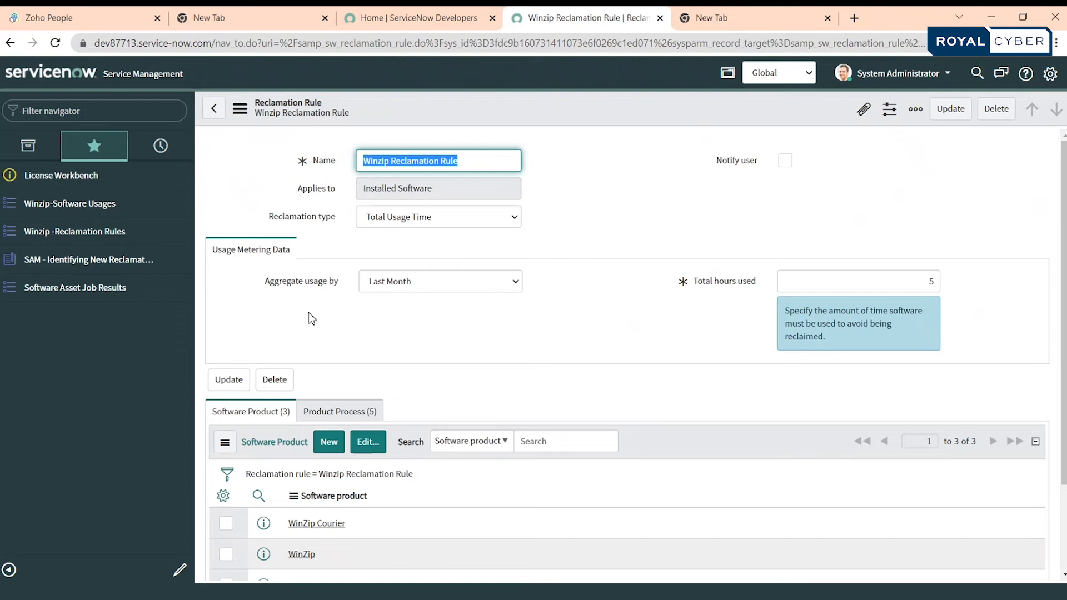
{"action": "mouse_move", "coordinate": [678, 327]}
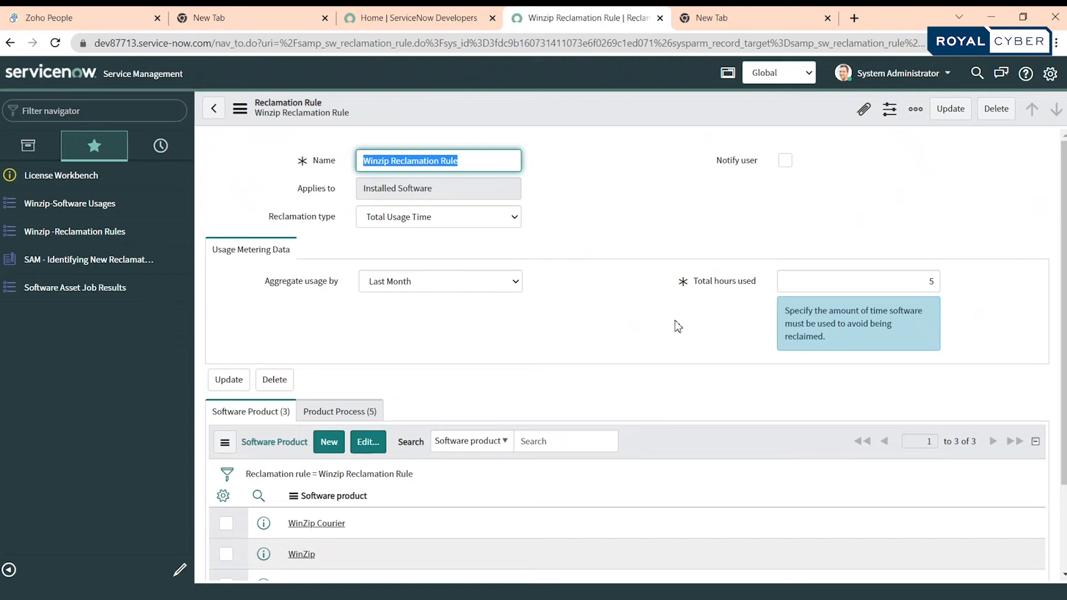
{"action": "mouse_move", "coordinate": [719, 289]}
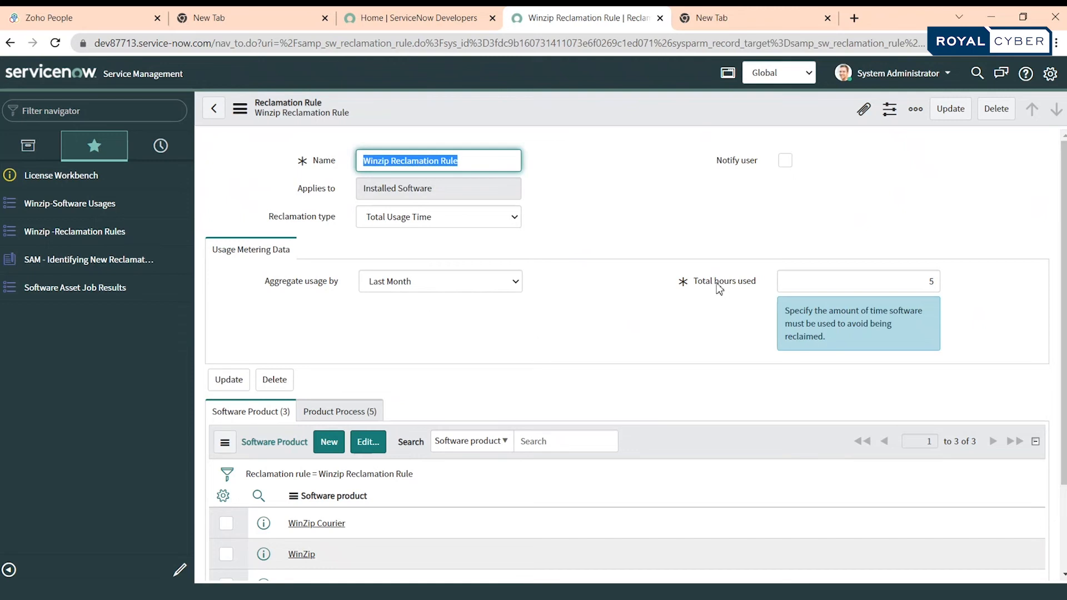
{"action": "mouse_move", "coordinate": [919, 231]}
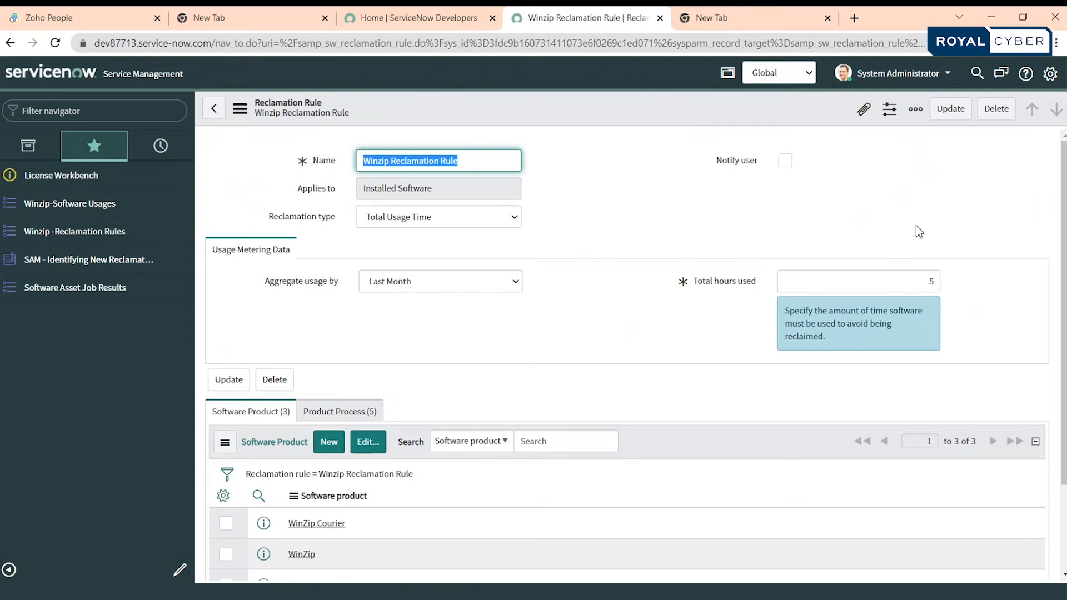
{"action": "mouse_move", "coordinate": [631, 243]}
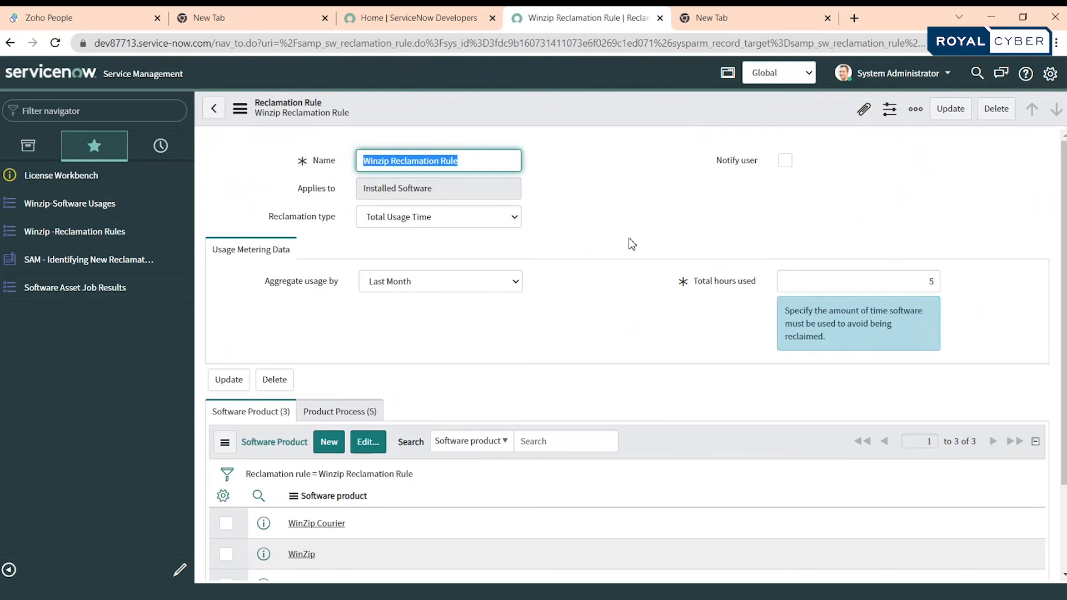
{"action": "mouse_move", "coordinate": [638, 340]}
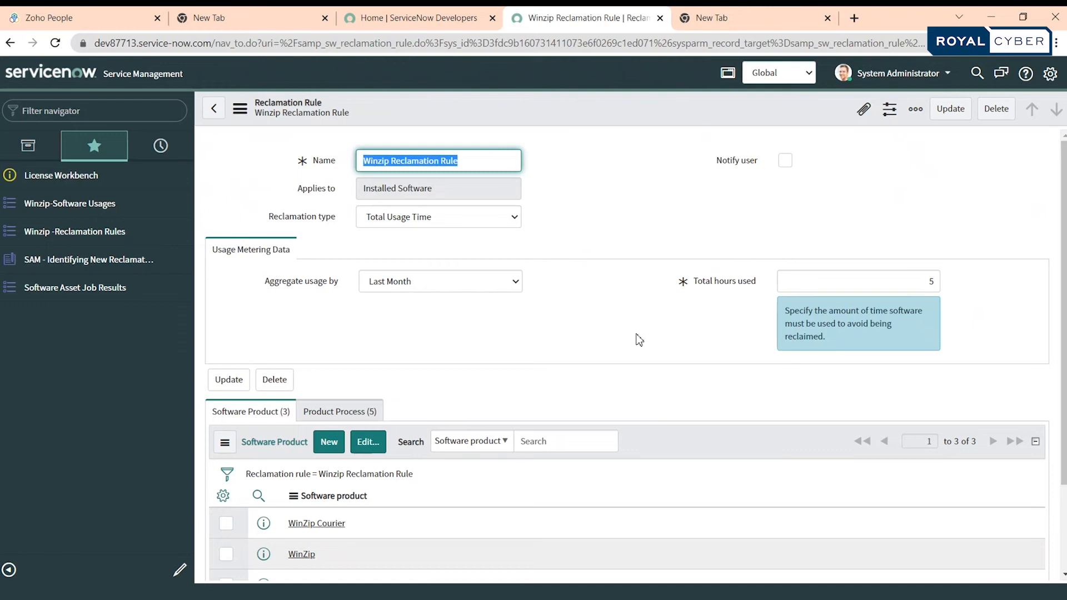
{"action": "mouse_move", "coordinate": [587, 235]}
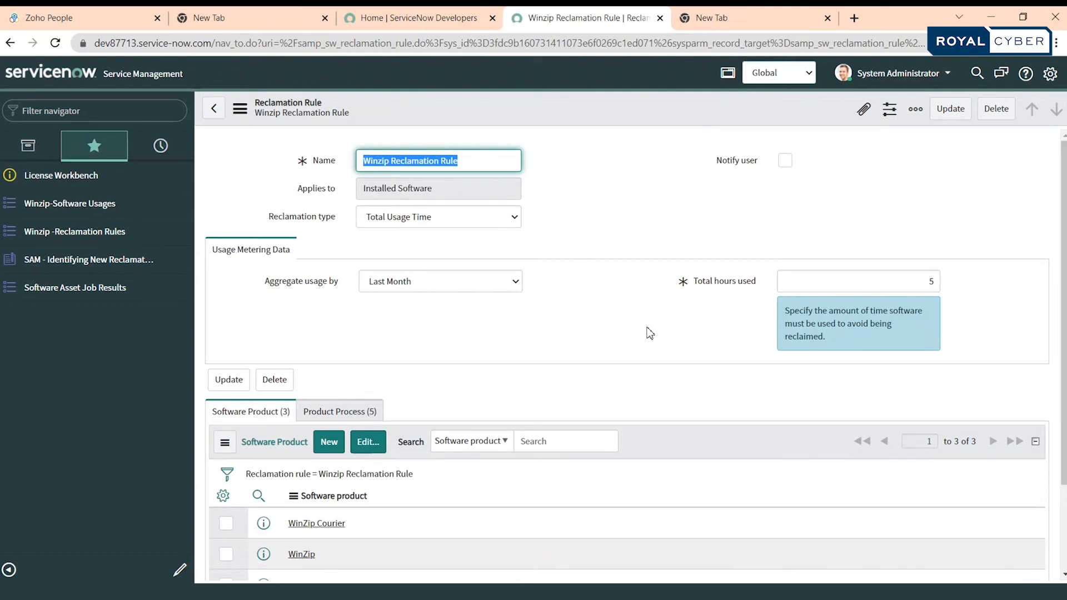
{"action": "mouse_move", "coordinate": [711, 284]}
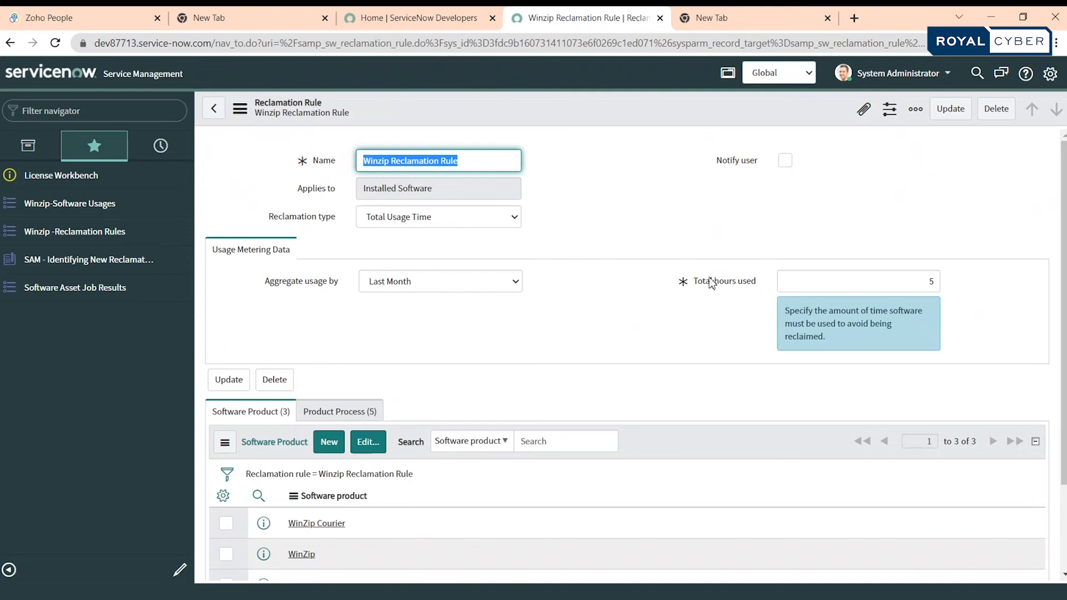
{"action": "mouse_move", "coordinate": [667, 234]}
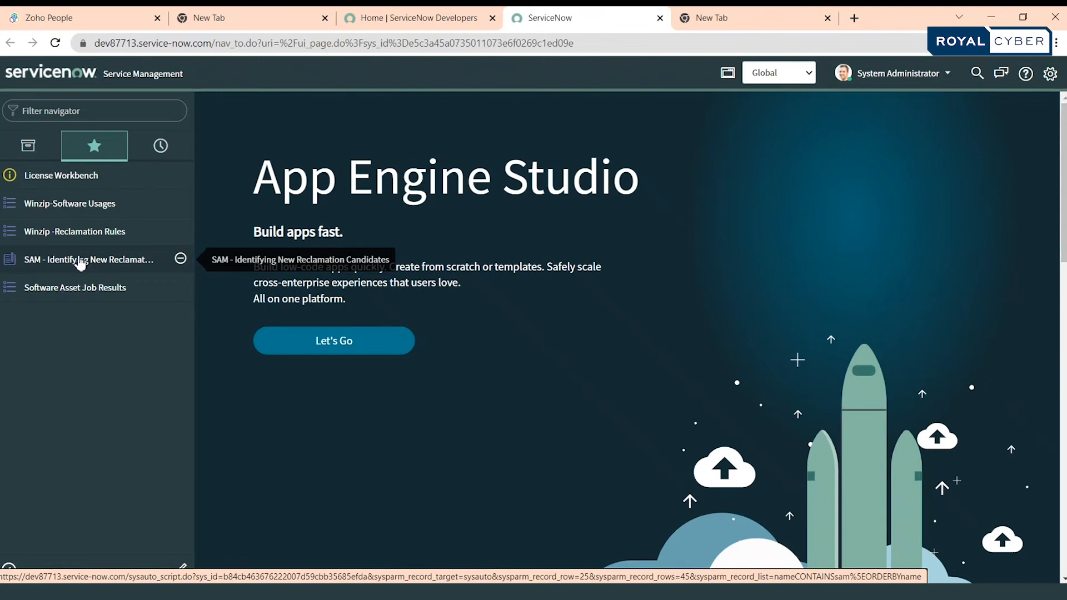
- Execute the SAM - Identifying New Reclamation Candidates job, then open Software Asset Job Results
{"action": "left_click", "coordinate": [88, 259]}
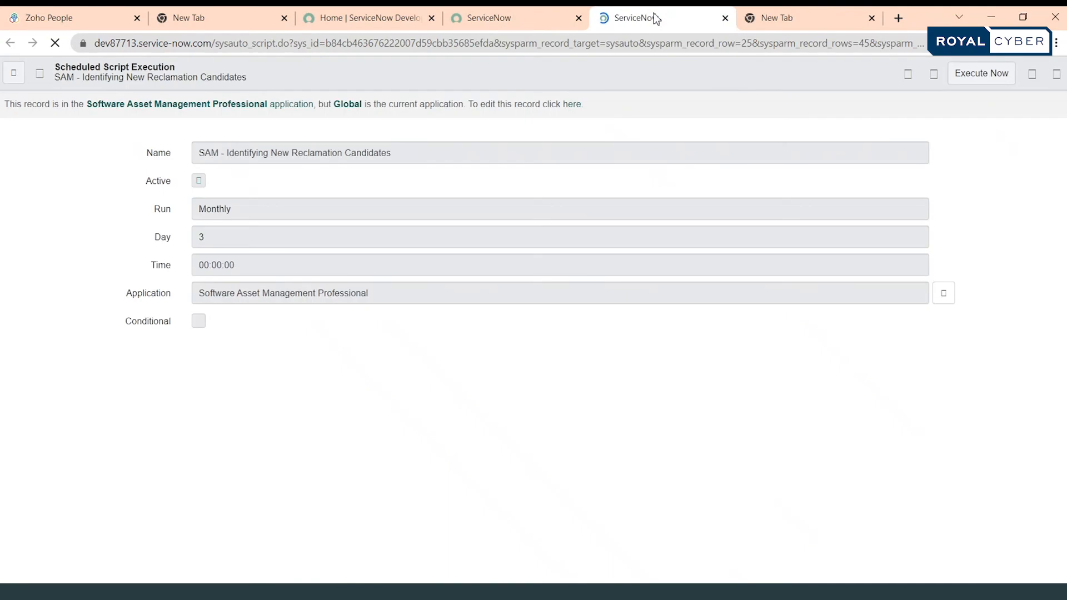
{"action": "mouse_move", "coordinate": [299, 199]}
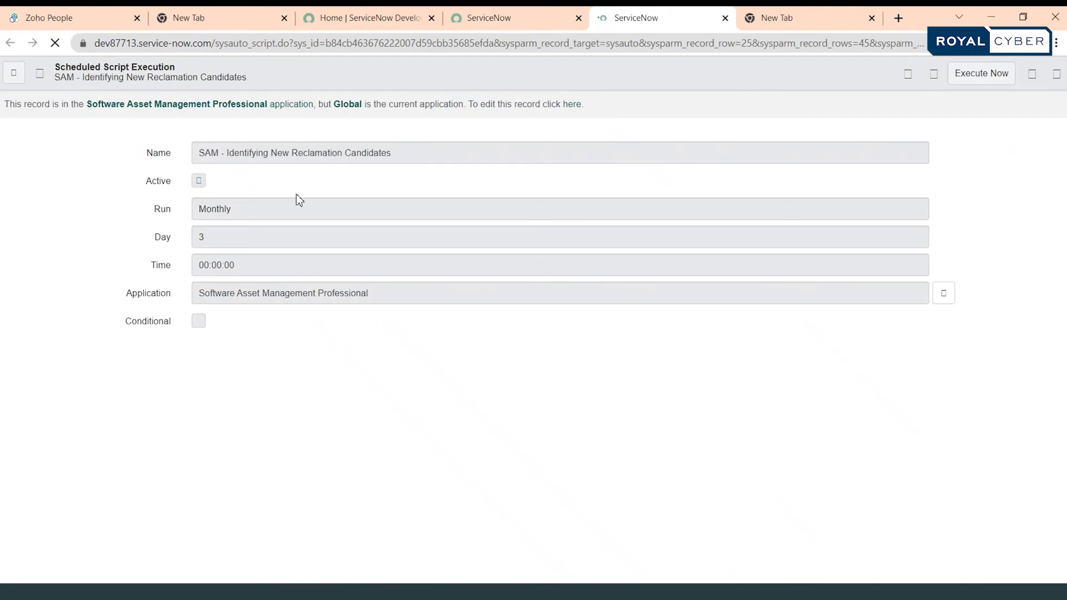
{"action": "mouse_move", "coordinate": [305, 231]}
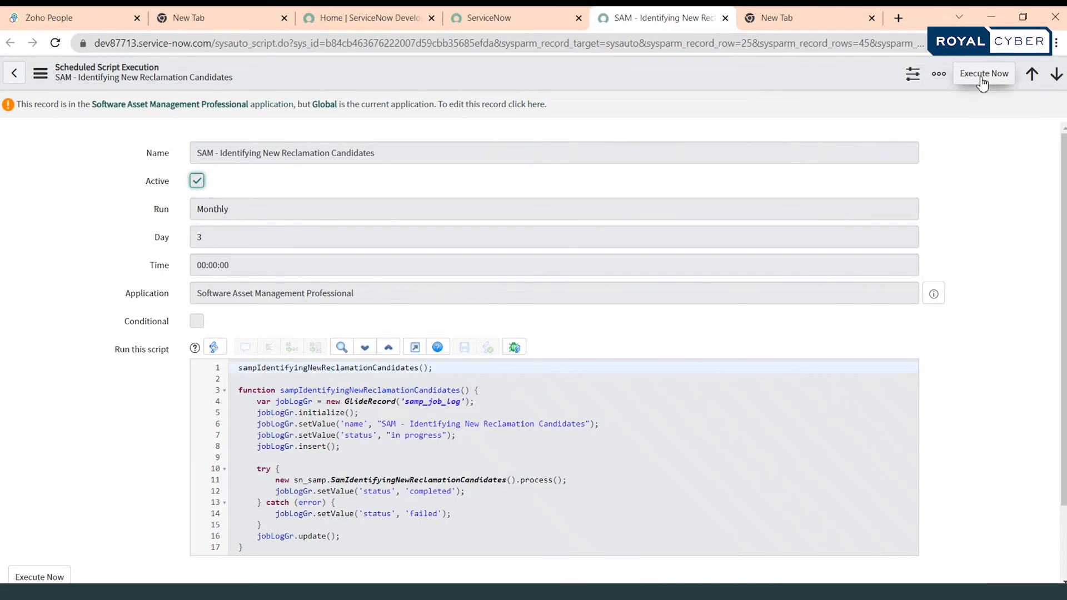
{"action": "left_click", "coordinate": [982, 73]}
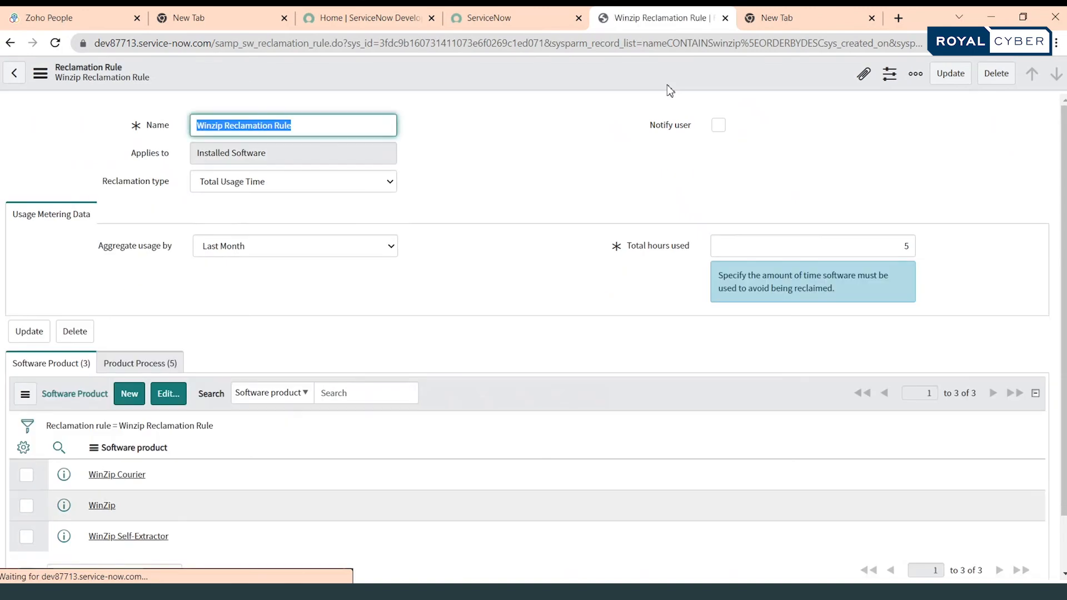
{"action": "left_click", "coordinate": [516, 18]}
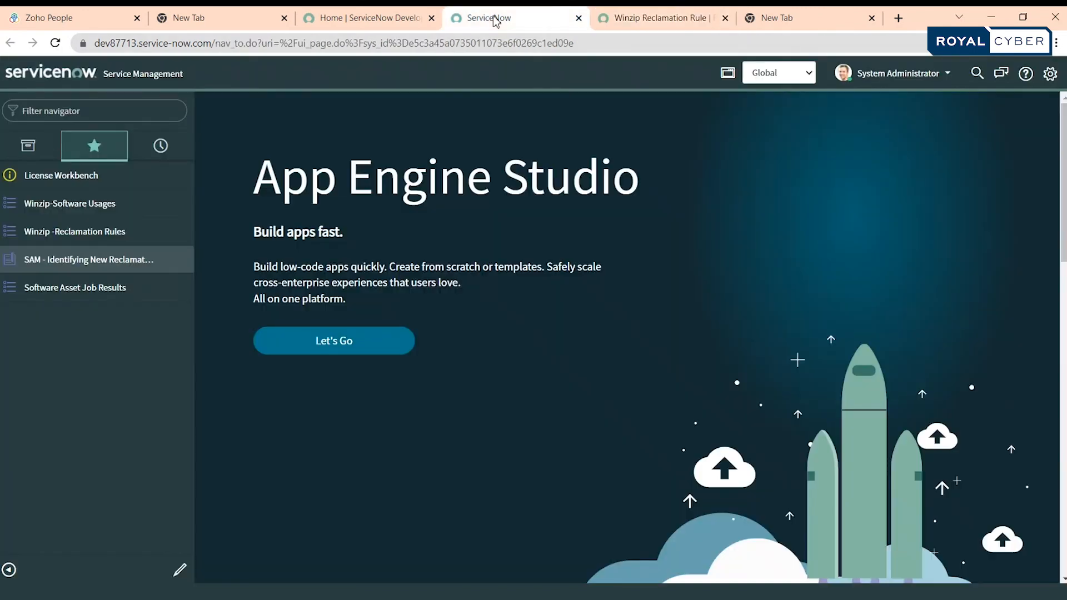
{"action": "mouse_move", "coordinate": [75, 287]}
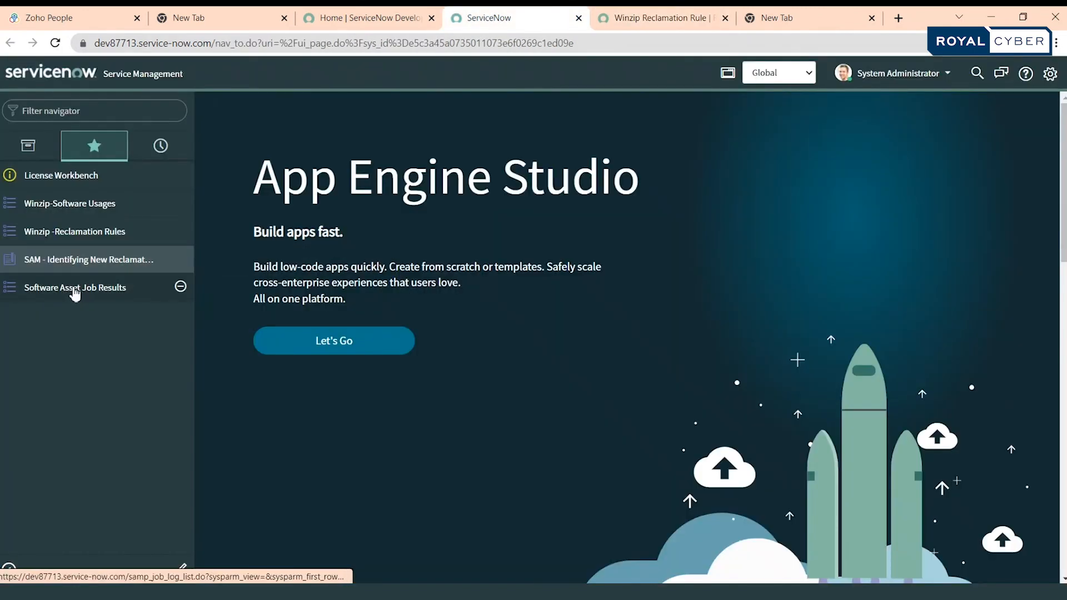
{"action": "left_click", "coordinate": [75, 287]}
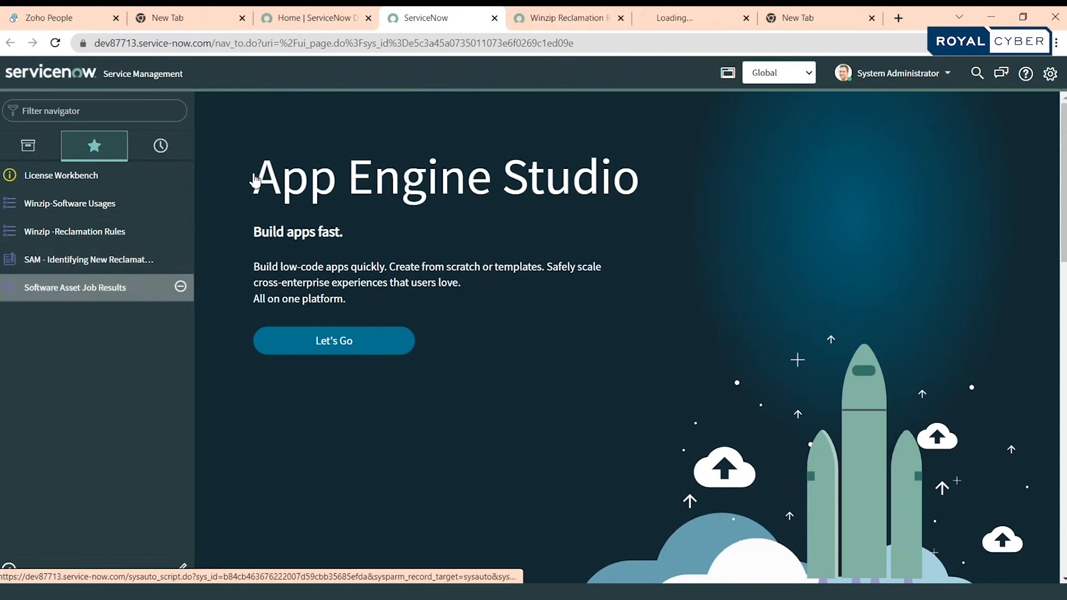
{"action": "left_click", "coordinate": [75, 288]}
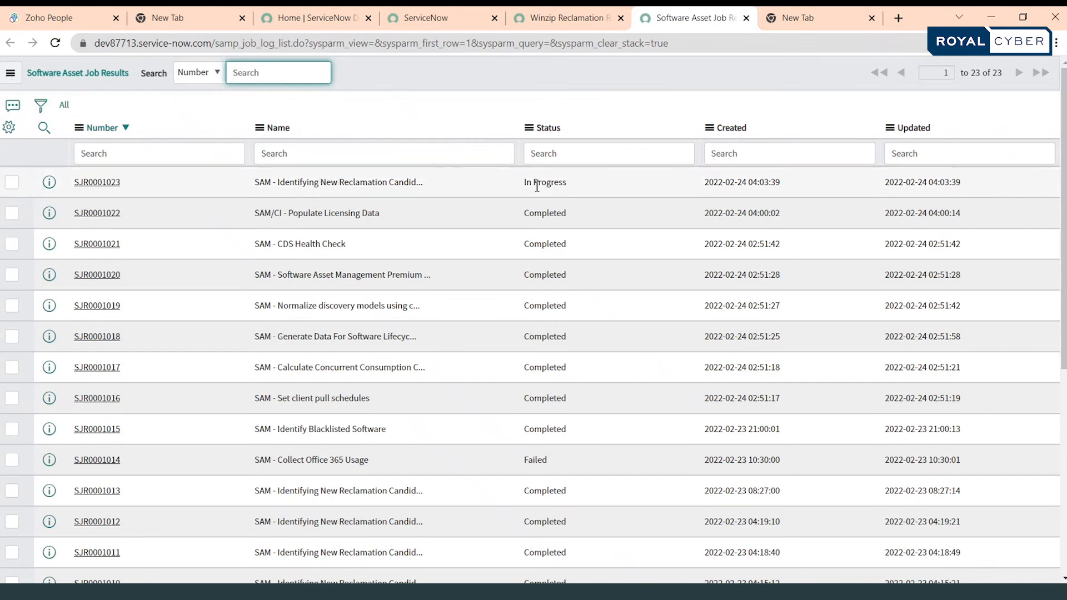
{"action": "mouse_move", "coordinate": [338, 182]}
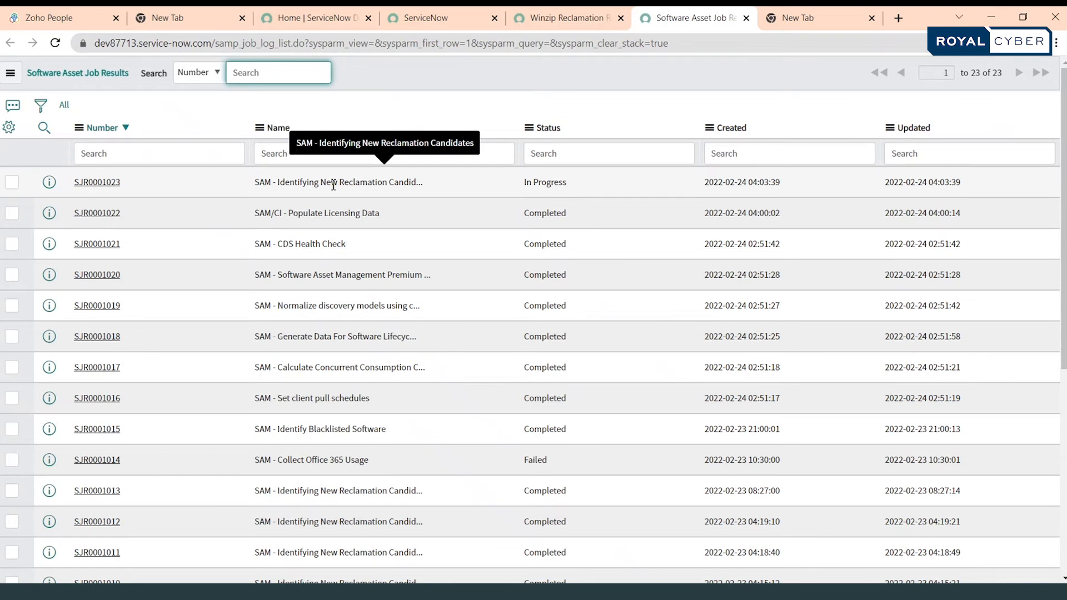
{"action": "mouse_move", "coordinate": [575, 195]}
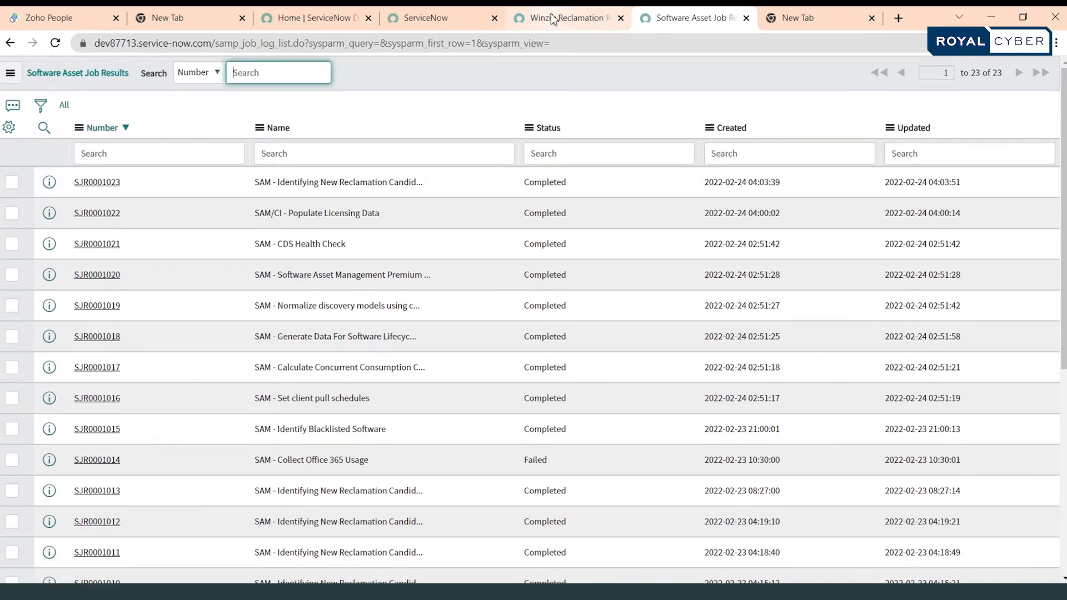
- Confirm the new reclamation candidates job has completed and return to ServiceNow navigation
{"action": "left_click", "coordinate": [568, 18]}
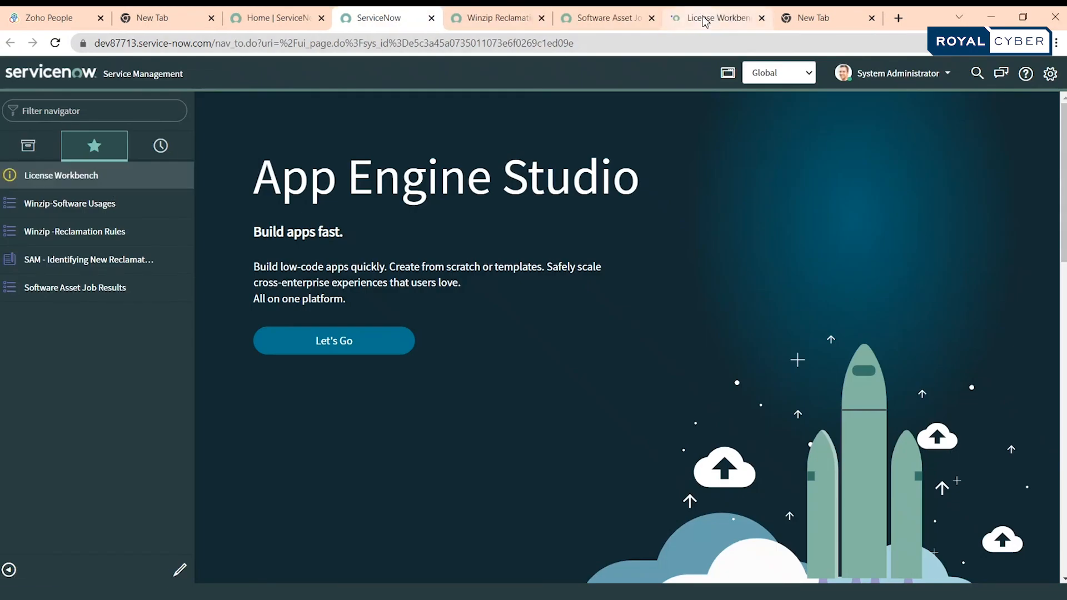
{"action": "mouse_move", "coordinate": [714, 18]}
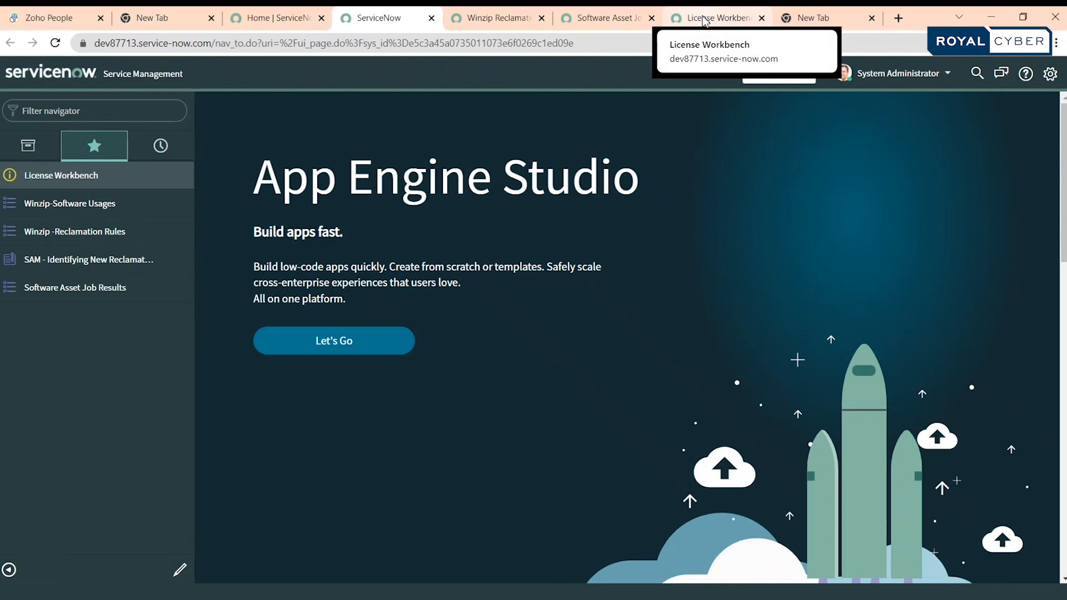
- Under Corel > WinZip Removal Candidates, tick RCC0000796 'Remove WinZip 15.5' and open its record
{"action": "left_click", "coordinate": [715, 18]}
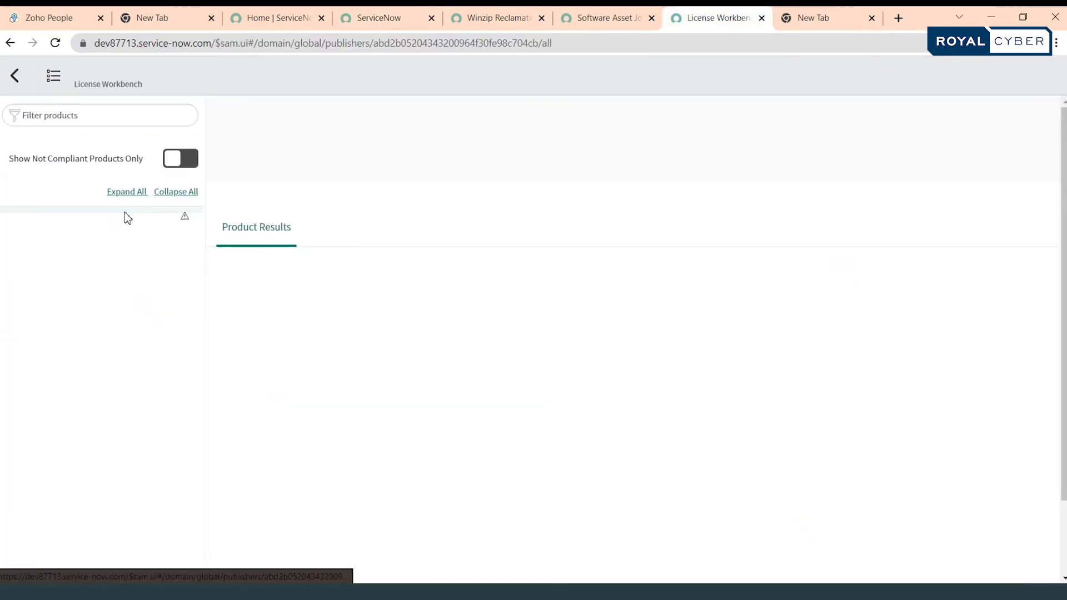
{"action": "left_click", "coordinate": [99, 216]}
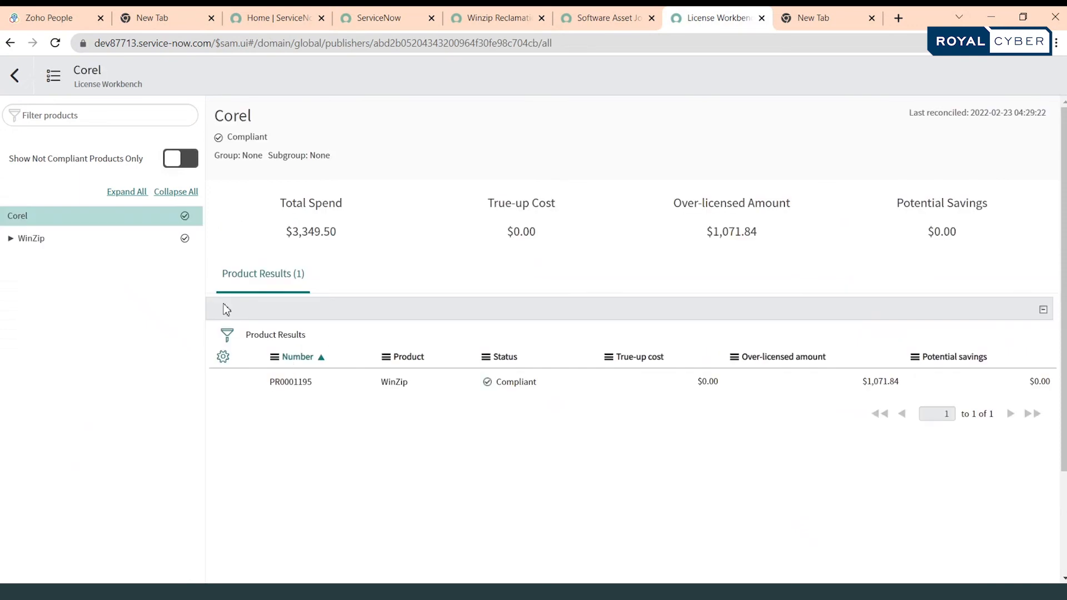
{"action": "left_click", "coordinate": [30, 238]}
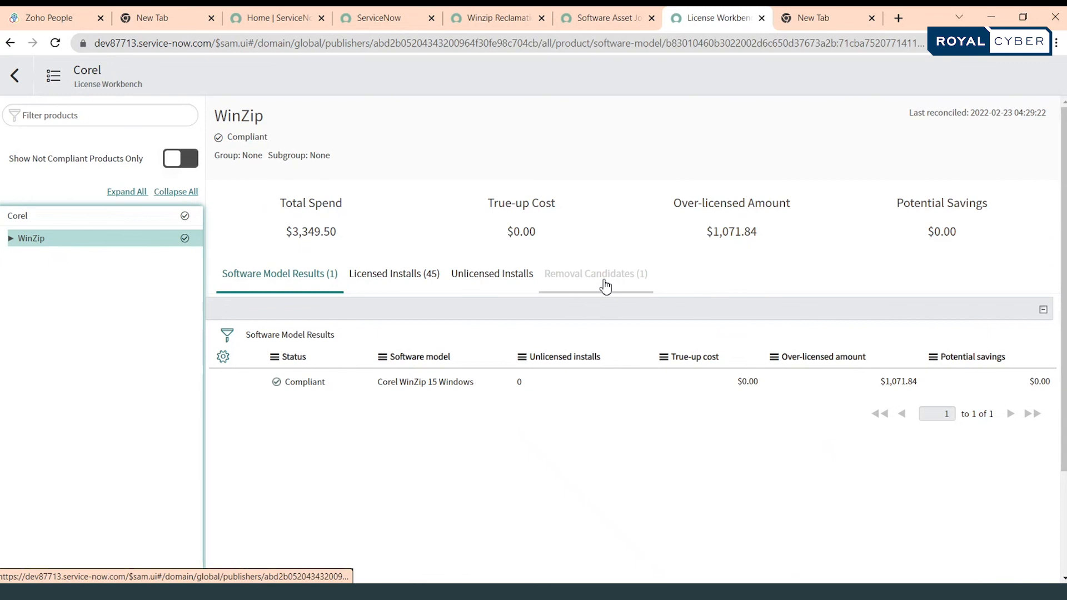
{"action": "left_click", "coordinate": [594, 273]}
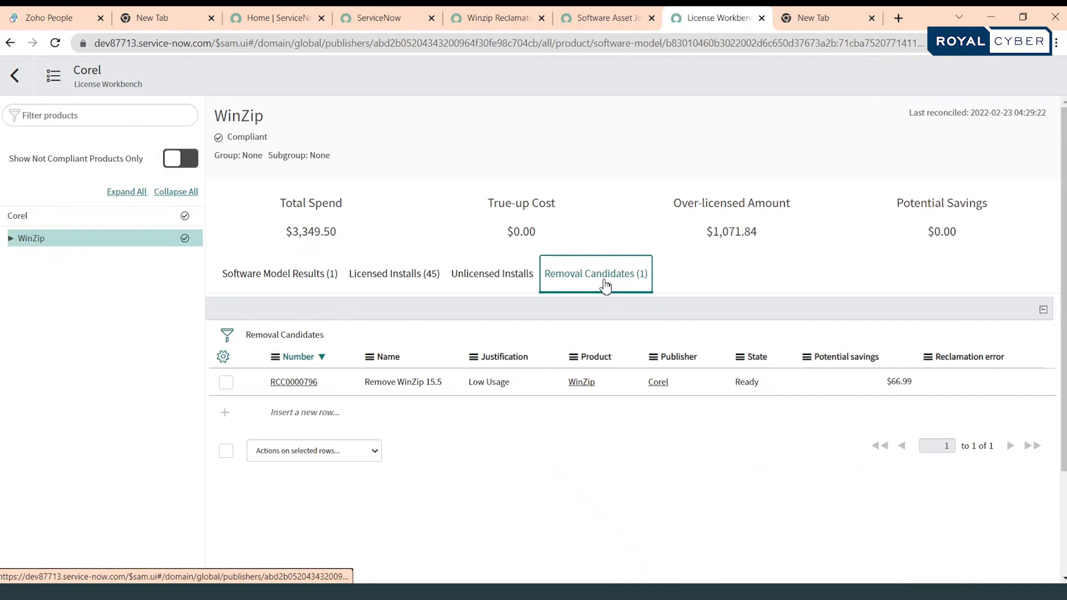
{"action": "mouse_move", "coordinate": [597, 446]}
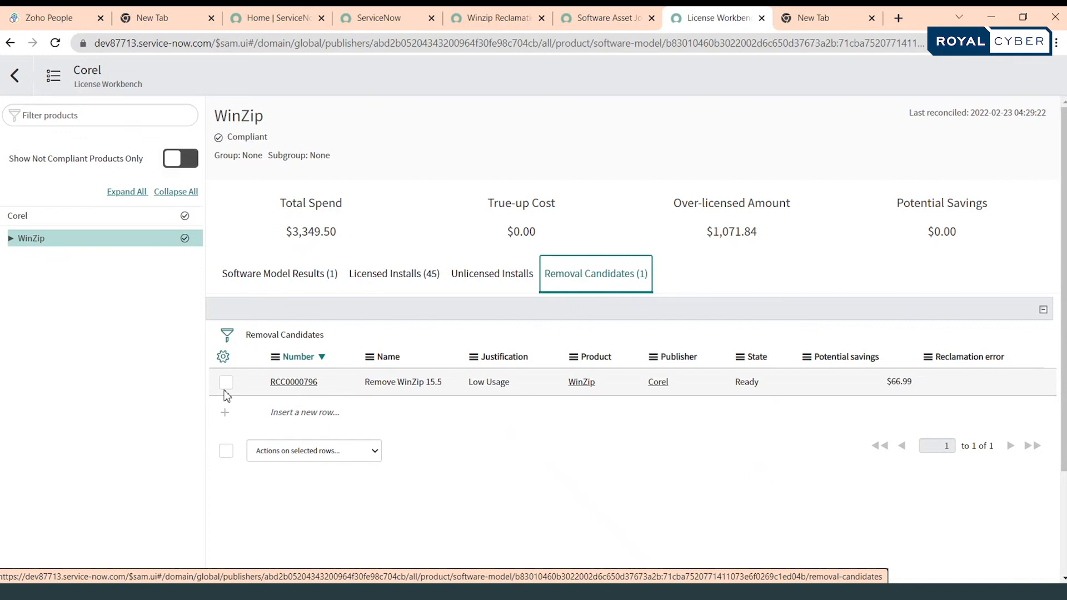
{"action": "left_click", "coordinate": [226, 382]}
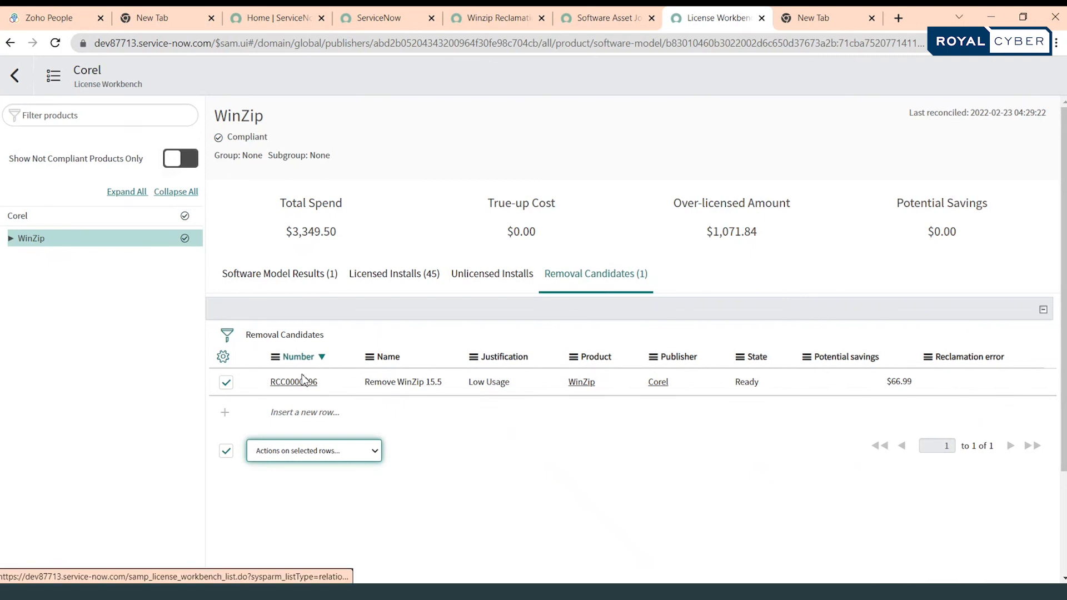
{"action": "left_click", "coordinate": [293, 381]}
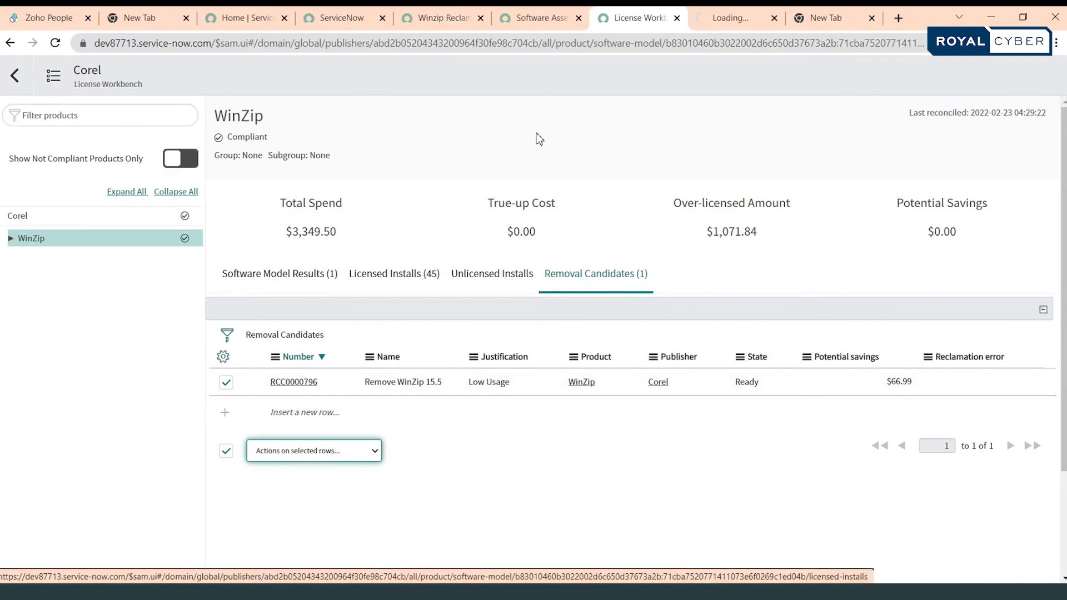
- Switch to the RCC0000796 record: Ready, assigned to Software Managers, WinZip 15.5
{"action": "left_click", "coordinate": [293, 382]}
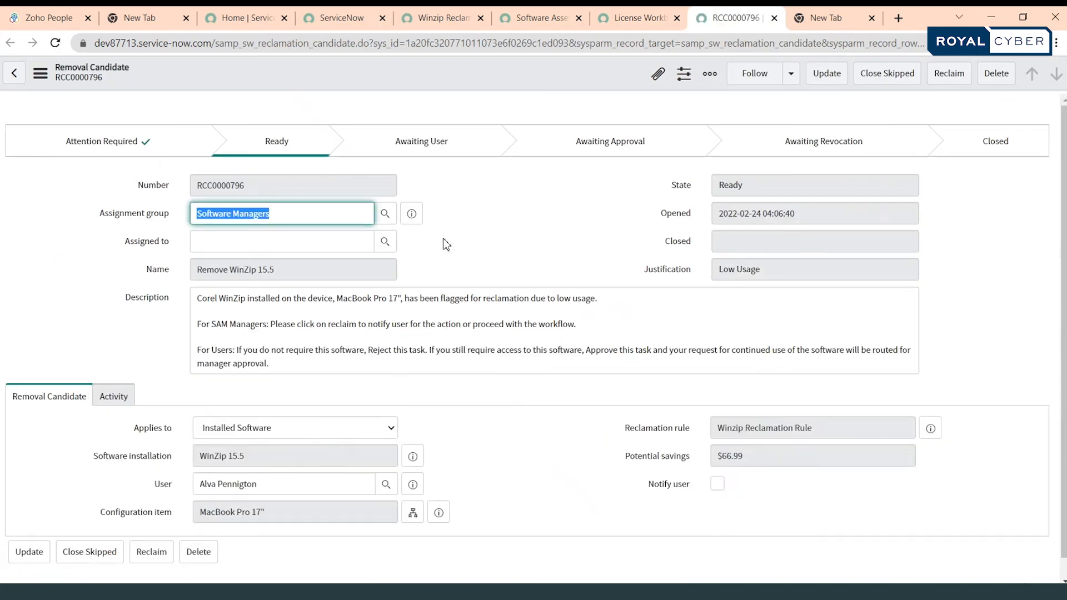
{"action": "mouse_move", "coordinate": [507, 234]}
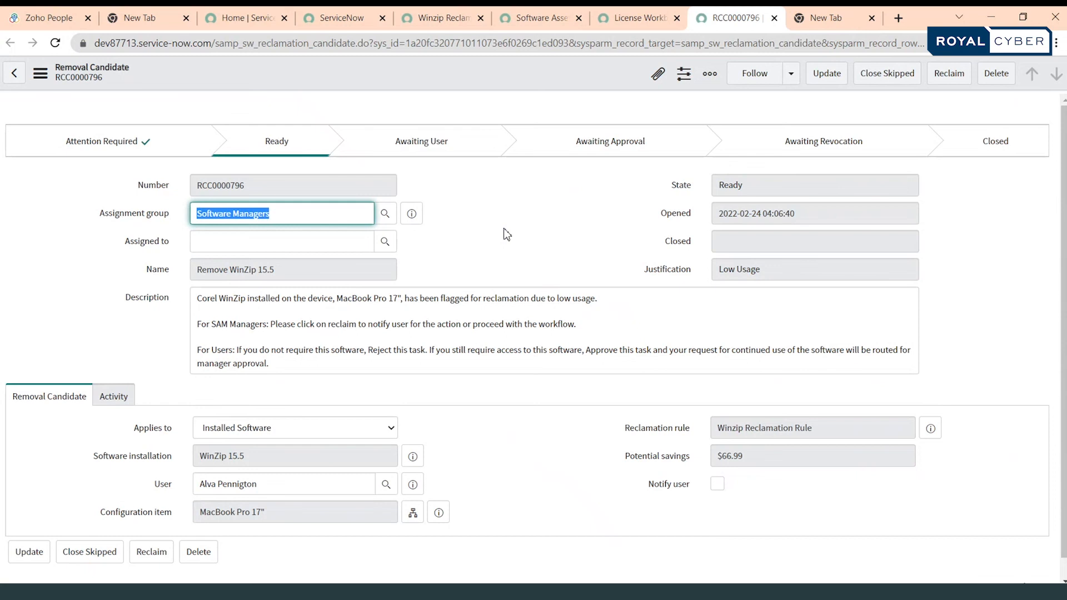
{"action": "mouse_move", "coordinate": [385, 213]}
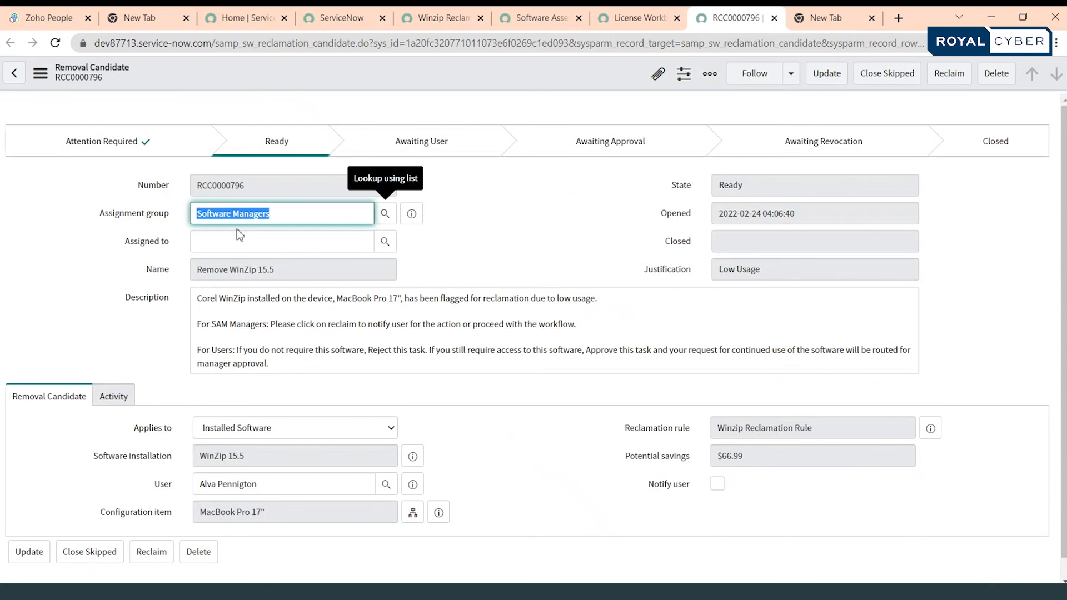
{"action": "mouse_move", "coordinate": [266, 245]}
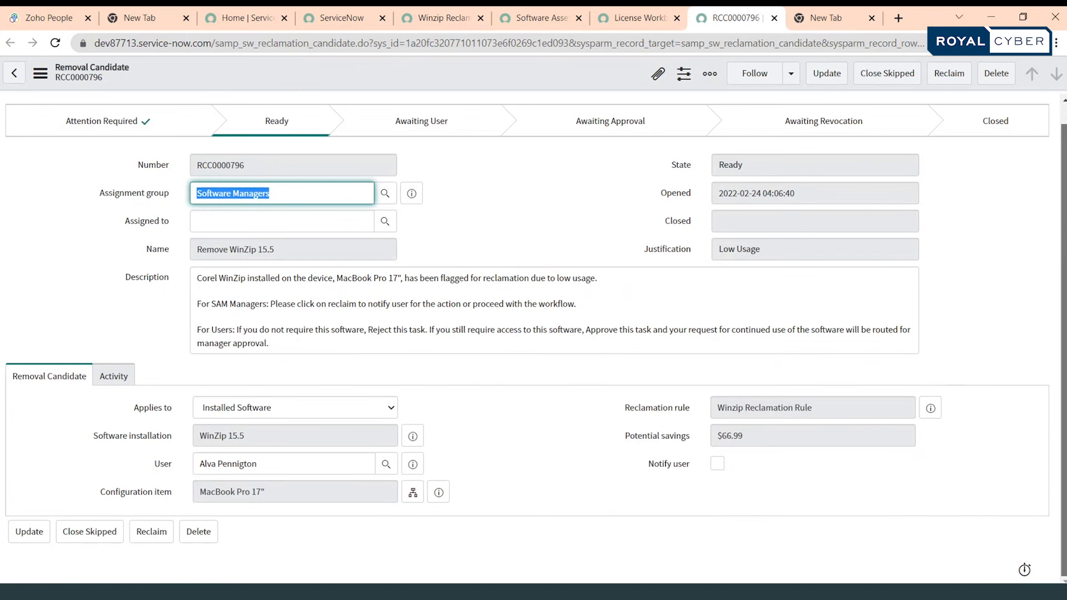
{"action": "mouse_move", "coordinate": [1054, 152]}
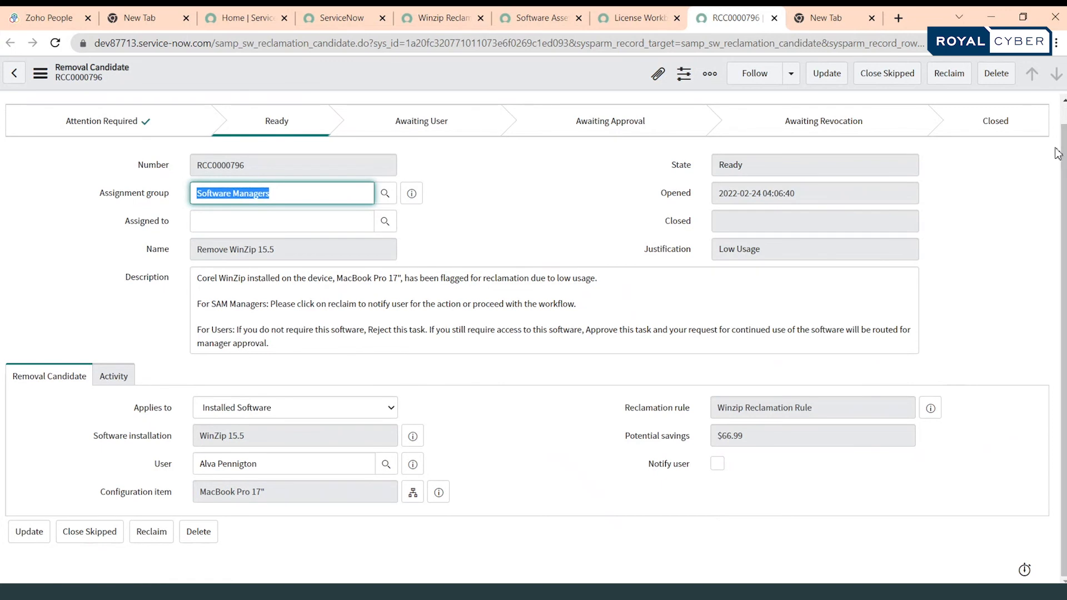
{"action": "mouse_move", "coordinate": [948, 75]}
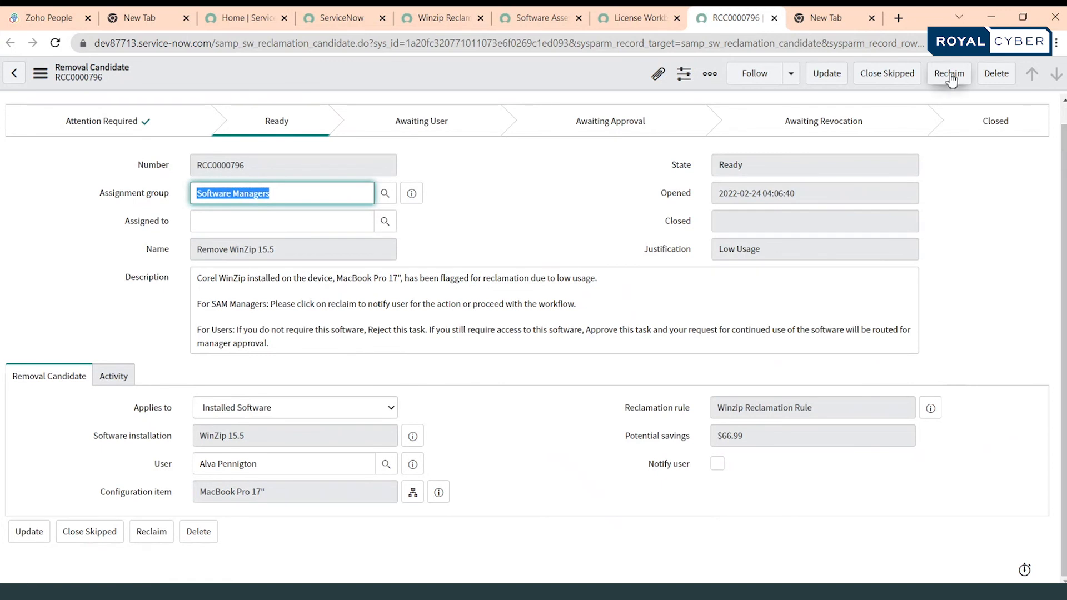
- Reclaim RCC0000796, then Close Complete once it reaches Awaiting Revocation
{"action": "left_click", "coordinate": [947, 72]}
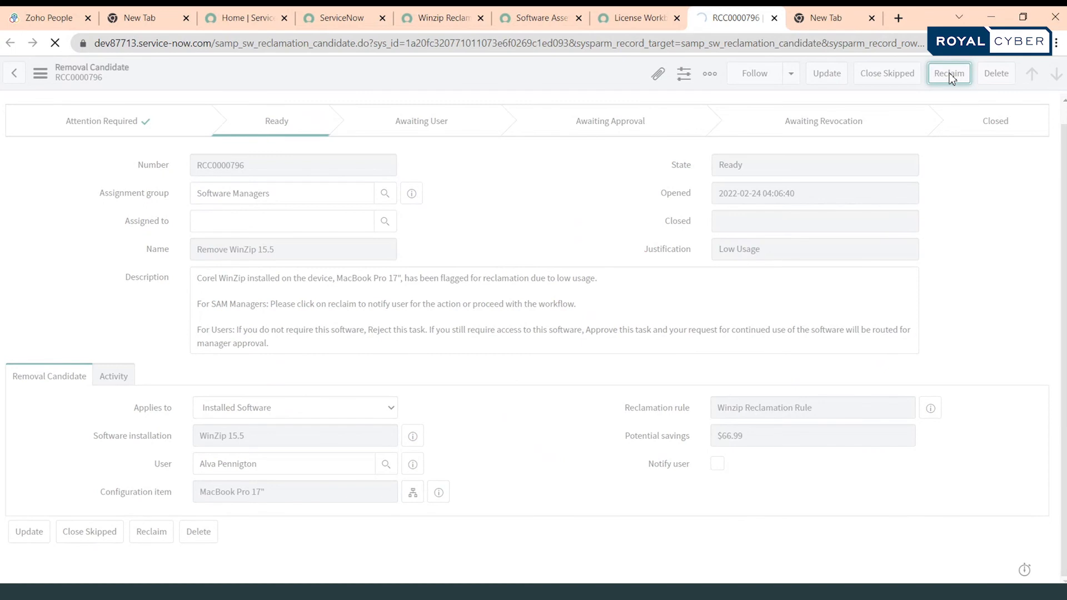
{"action": "left_click", "coordinate": [948, 72]}
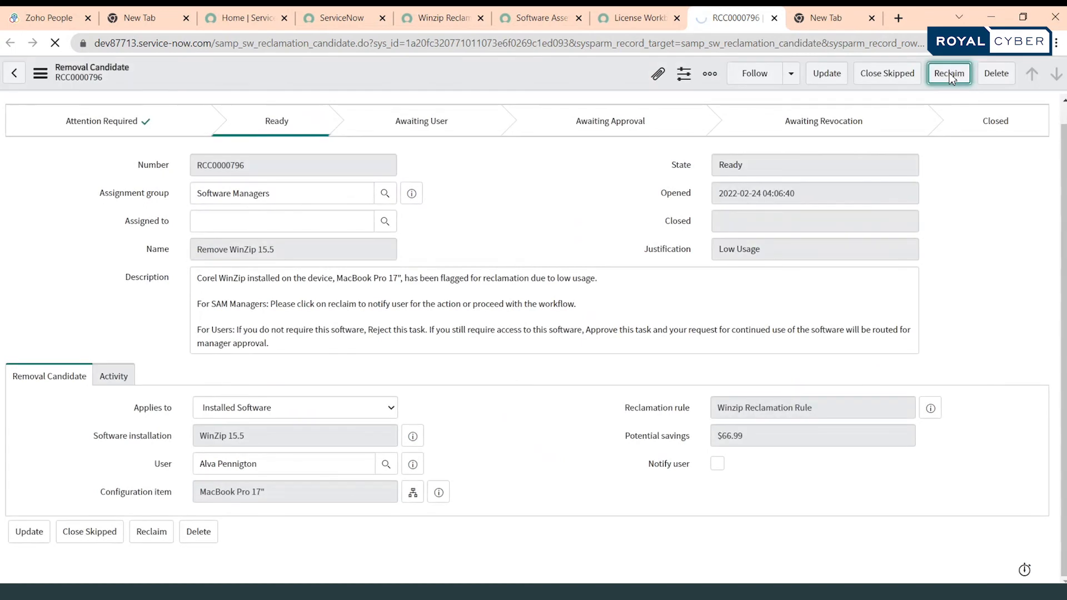
{"action": "left_click", "coordinate": [948, 73]}
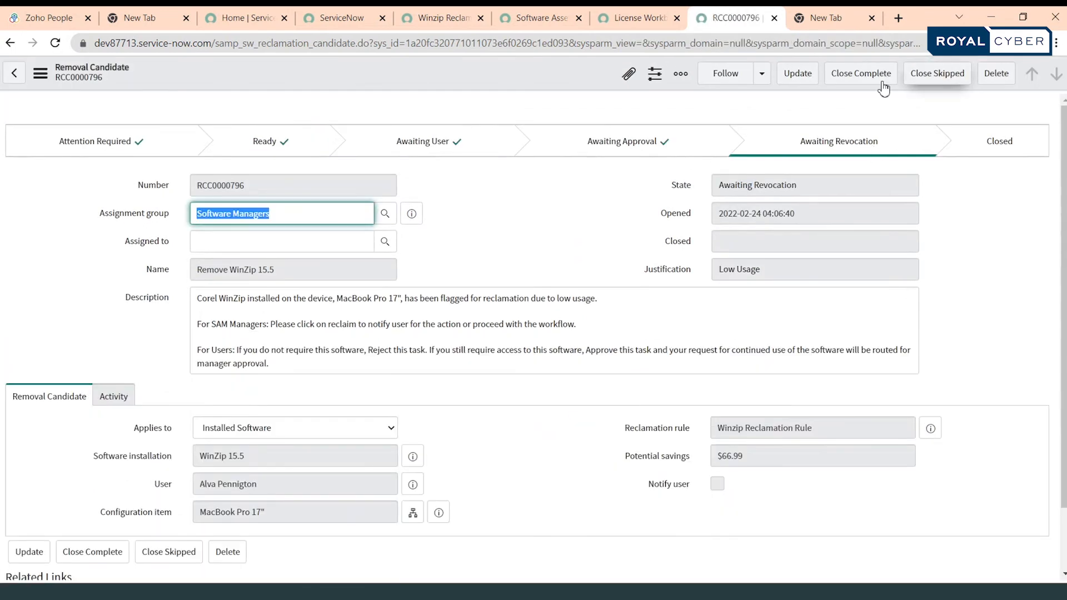
{"action": "left_click", "coordinate": [860, 73]}
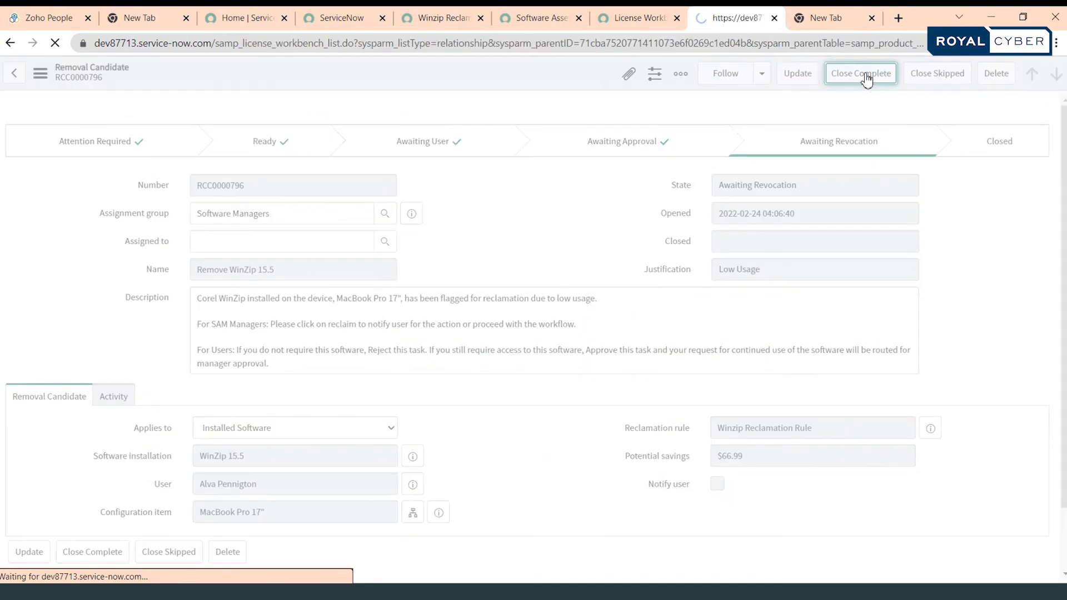
{"action": "left_click", "coordinate": [860, 72]}
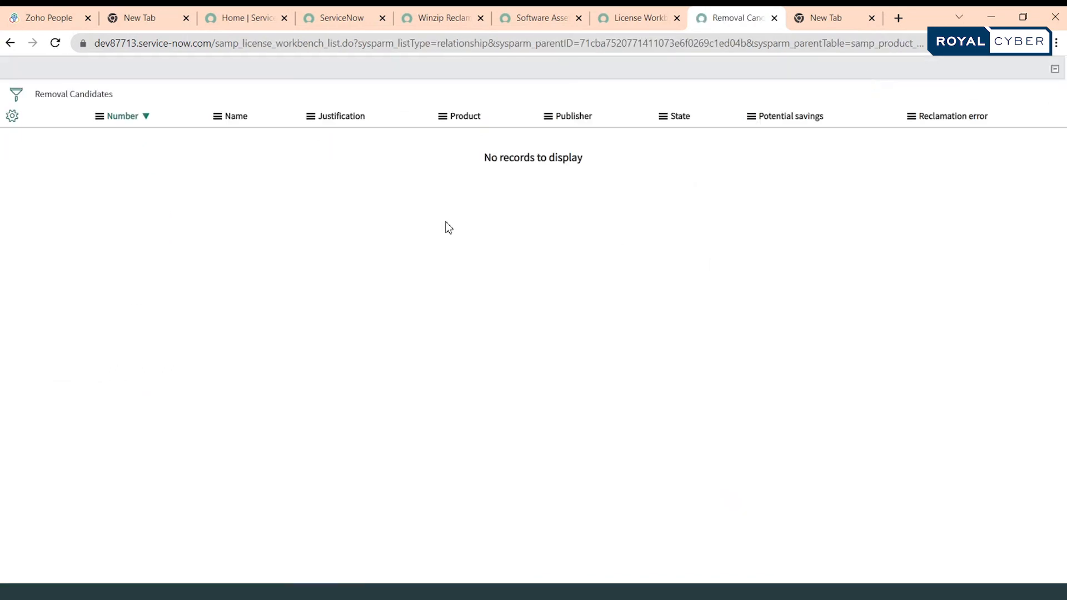